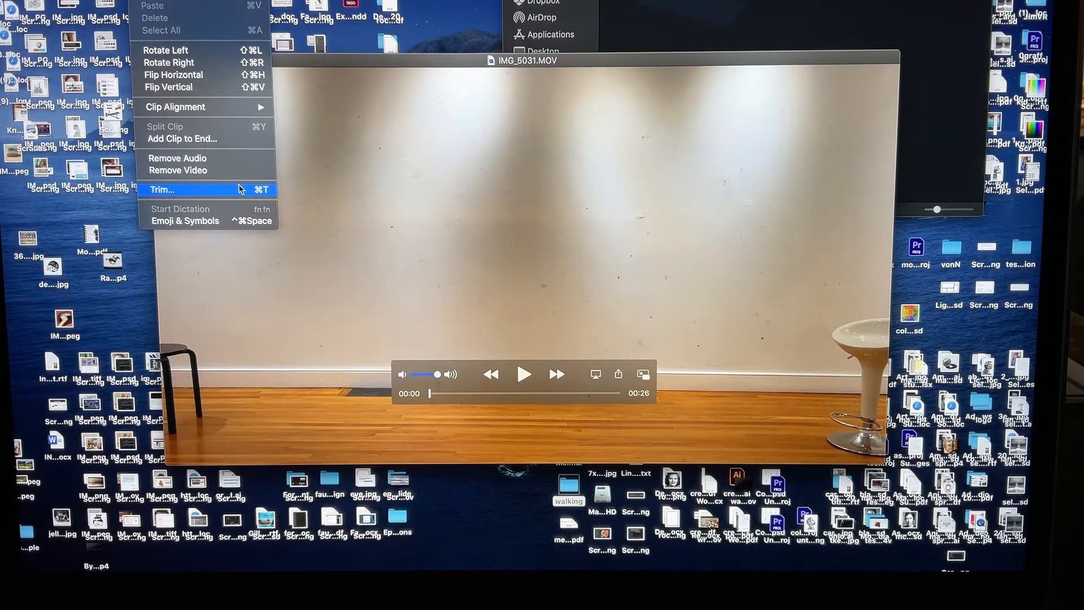
Enter Trim mode, preview the walk, and move the trim start to mid-clip.
{"action": "left_click", "coordinate": [161, 190]}
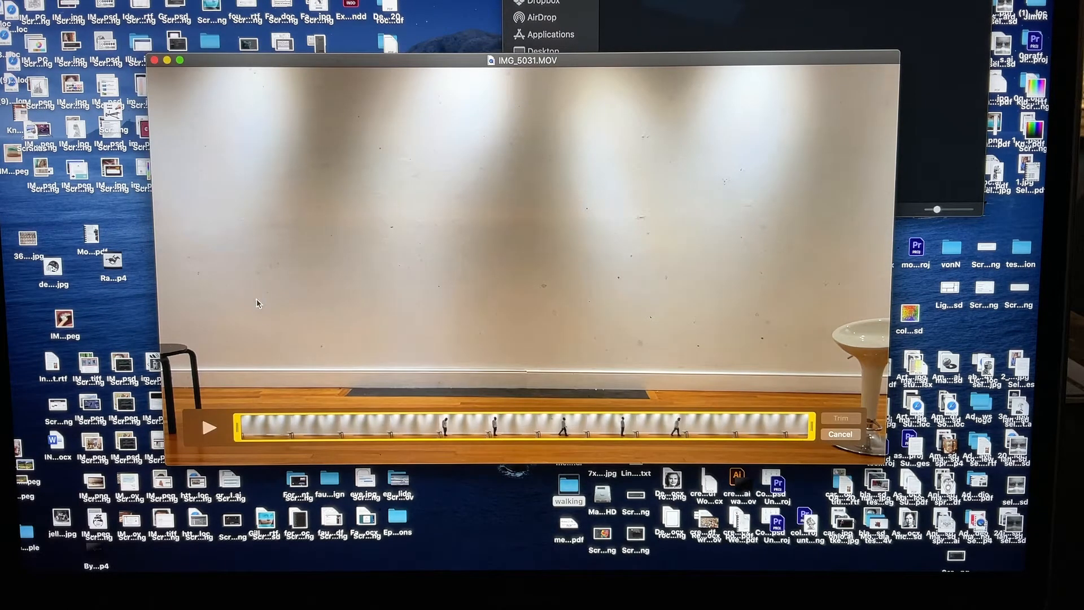
{"action": "left_click", "coordinate": [209, 427]}
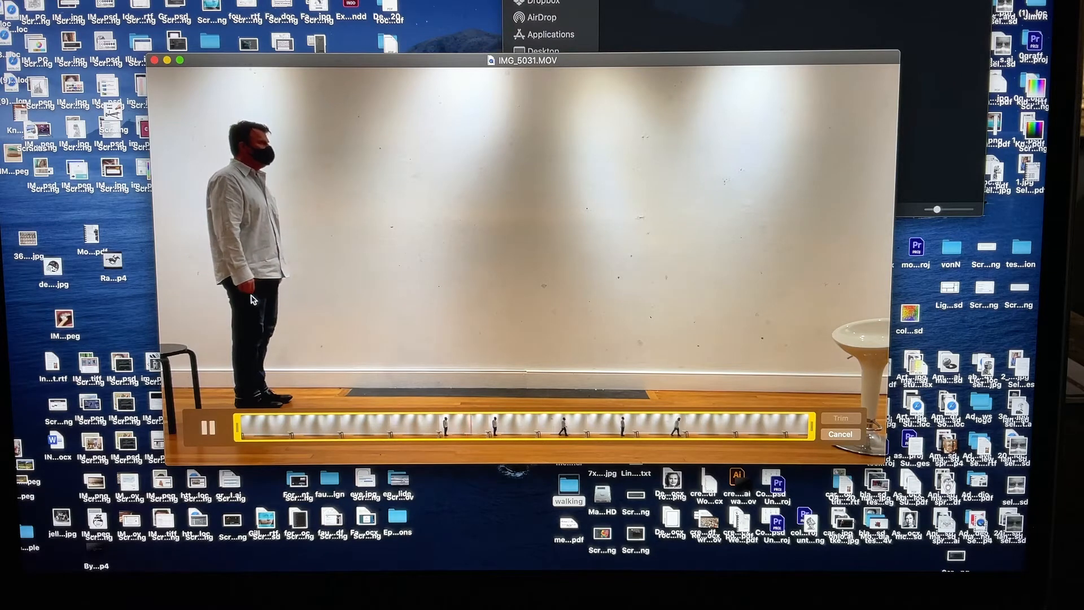
{"action": "left_click", "coordinate": [209, 427]}
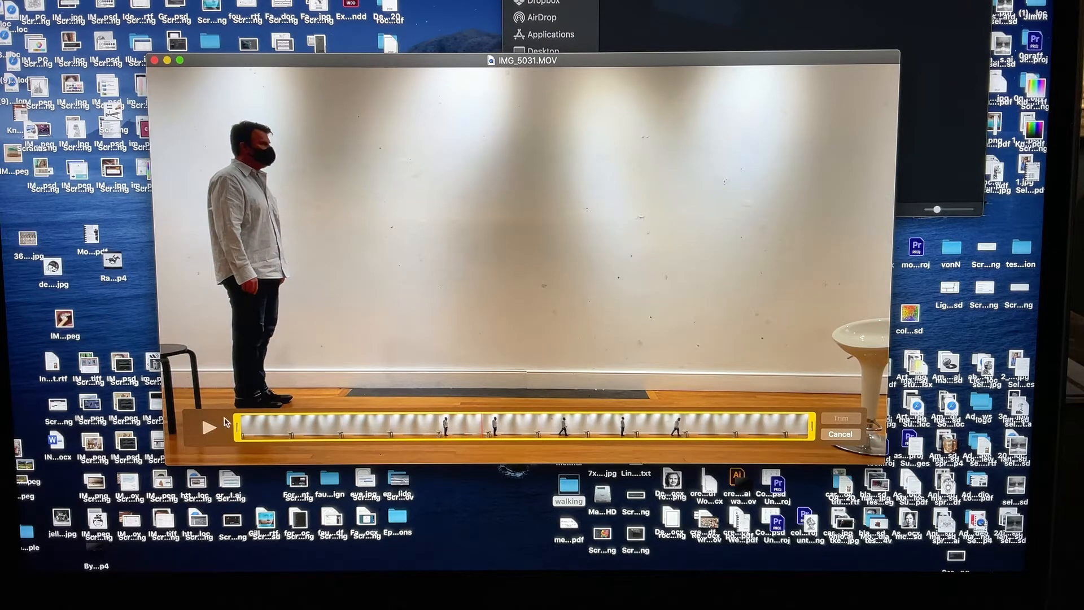
{"action": "left_click_drag", "start_coordinate": [238, 427], "coordinate": [453, 427]}
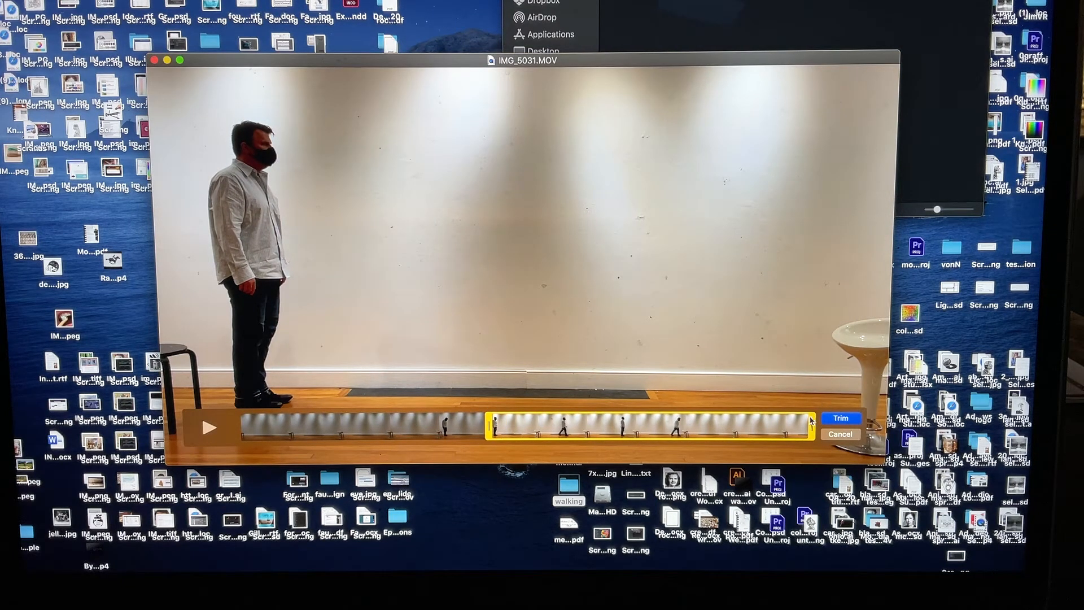
{"action": "left_click", "coordinate": [210, 427]}
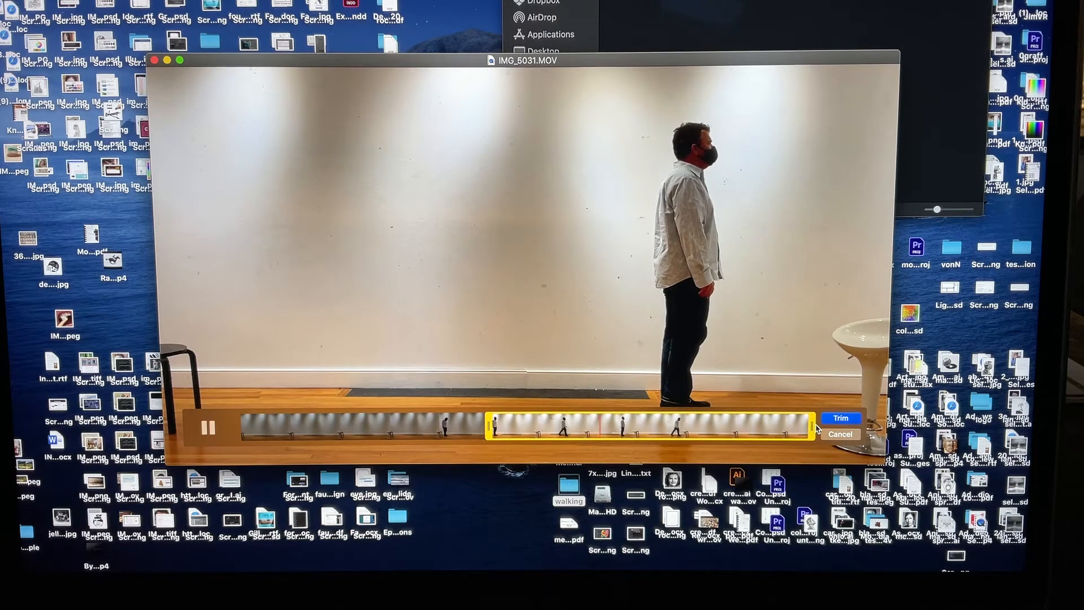
{"action": "left_click", "coordinate": [208, 427]}
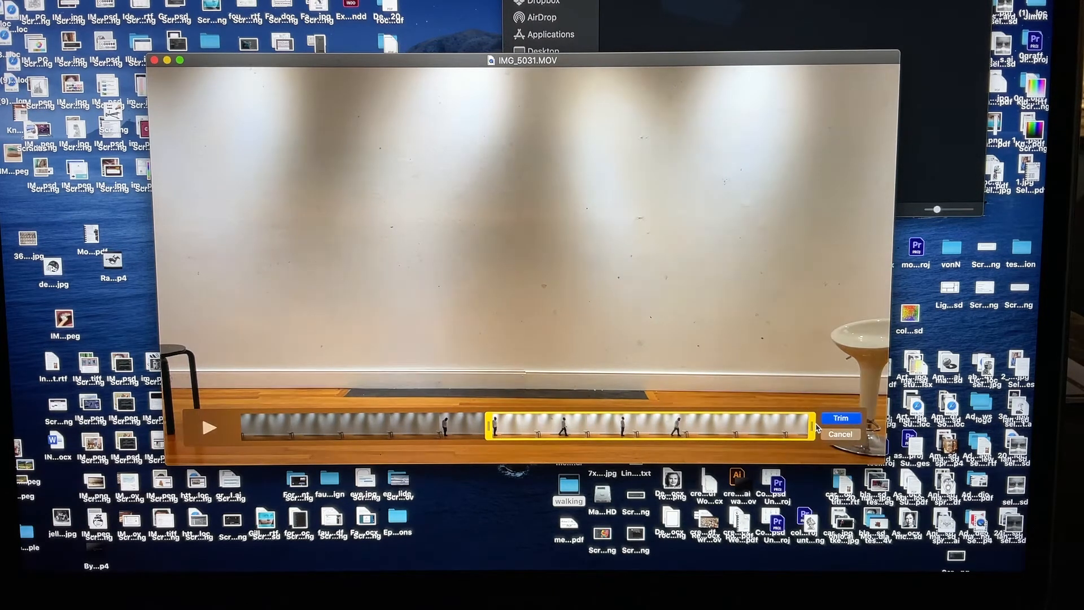
Pull the trim end earlier in several passes to isolate one walking stretch.
{"action": "left_click_drag", "start_coordinate": [808, 424], "coordinate": [668, 432]}
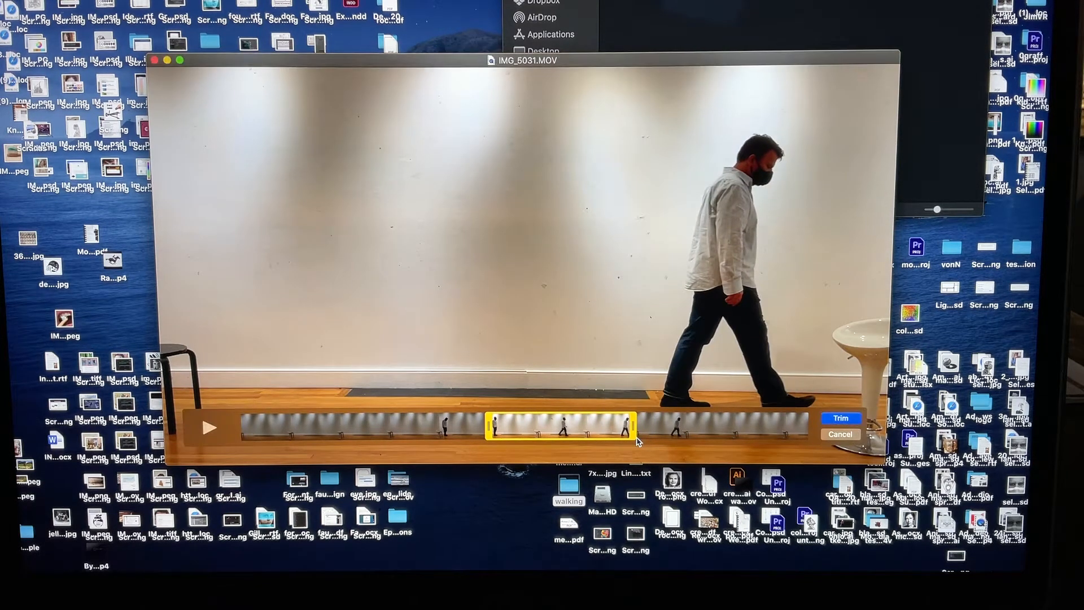
{"action": "left_click_drag", "start_coordinate": [634, 427], "coordinate": [615, 427]}
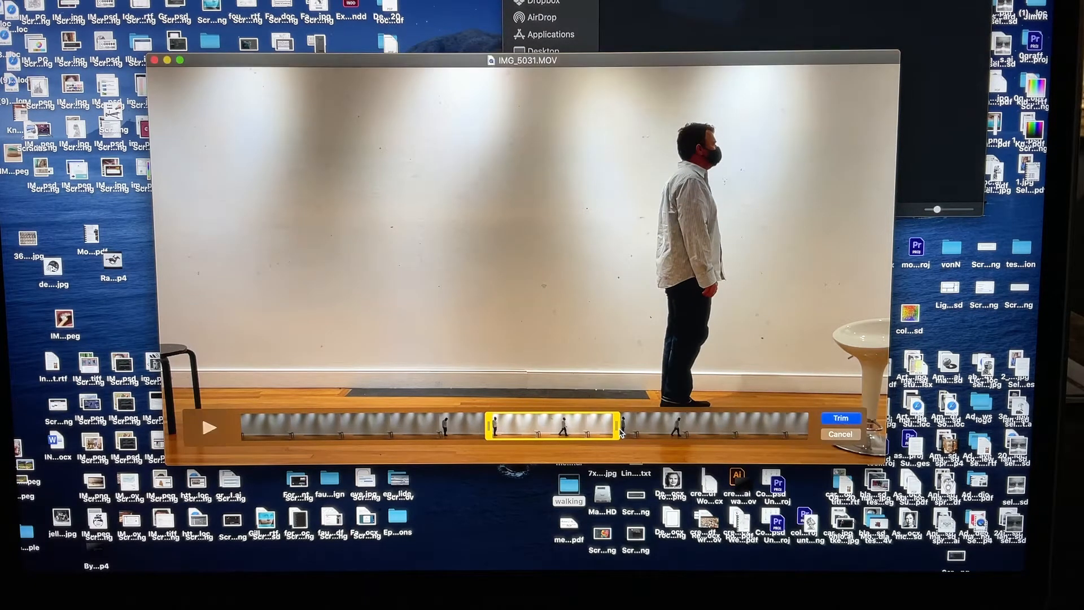
{"action": "left_click_drag", "start_coordinate": [620, 426], "coordinate": [599, 426]}
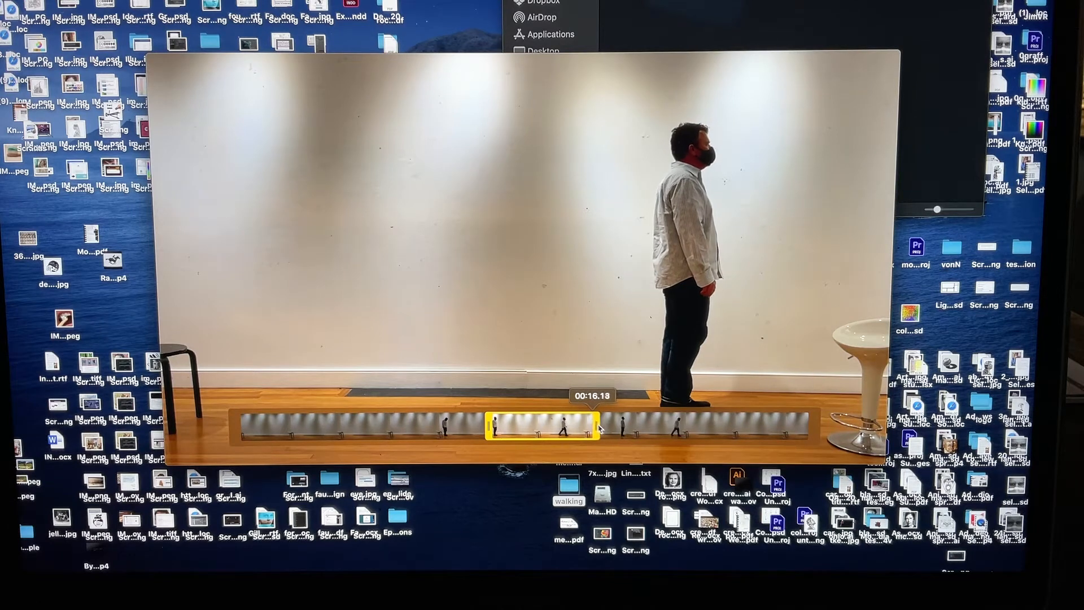
{"action": "left_click_drag", "start_coordinate": [599, 427], "coordinate": [587, 427]}
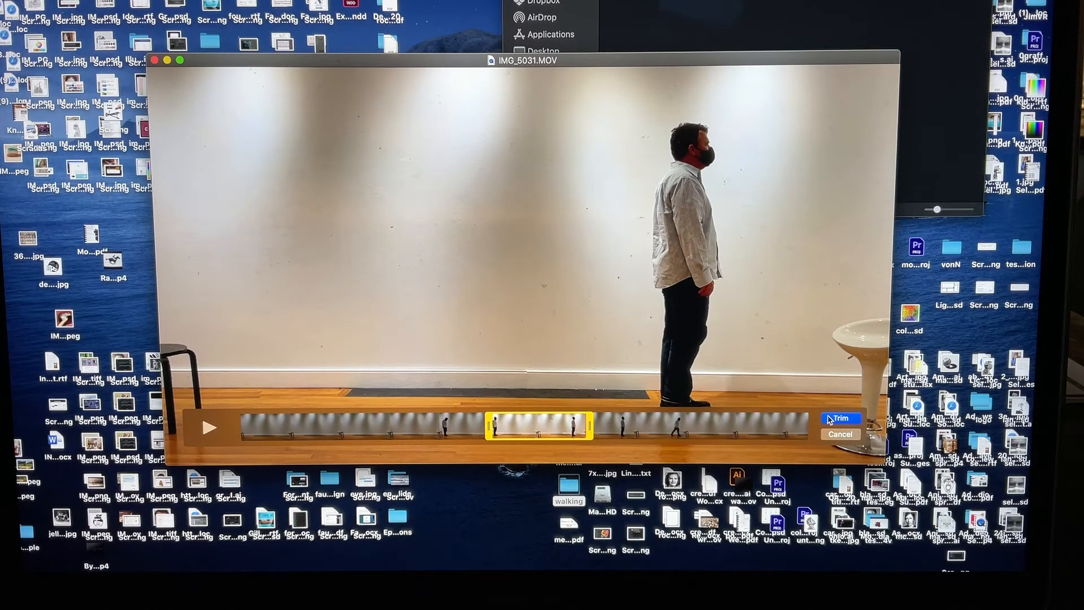
Apply the trim and export the clip with 'trim' added, as walktrim.mov.
{"action": "left_click", "coordinate": [841, 418]}
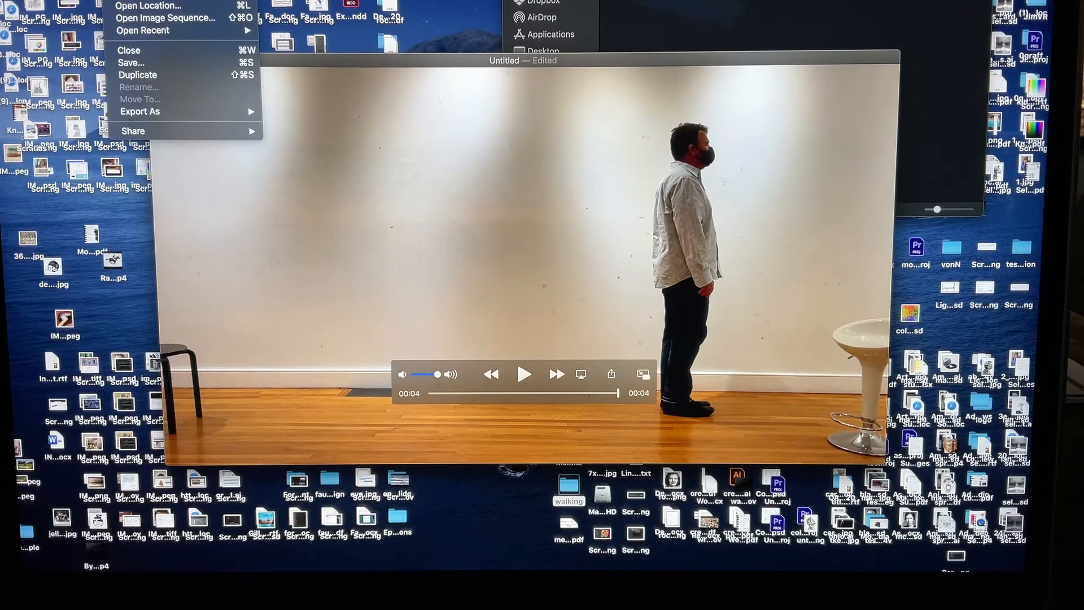
{"action": "mouse_move", "coordinate": [140, 112]}
{"action": "type", "text": "walk.mov"}
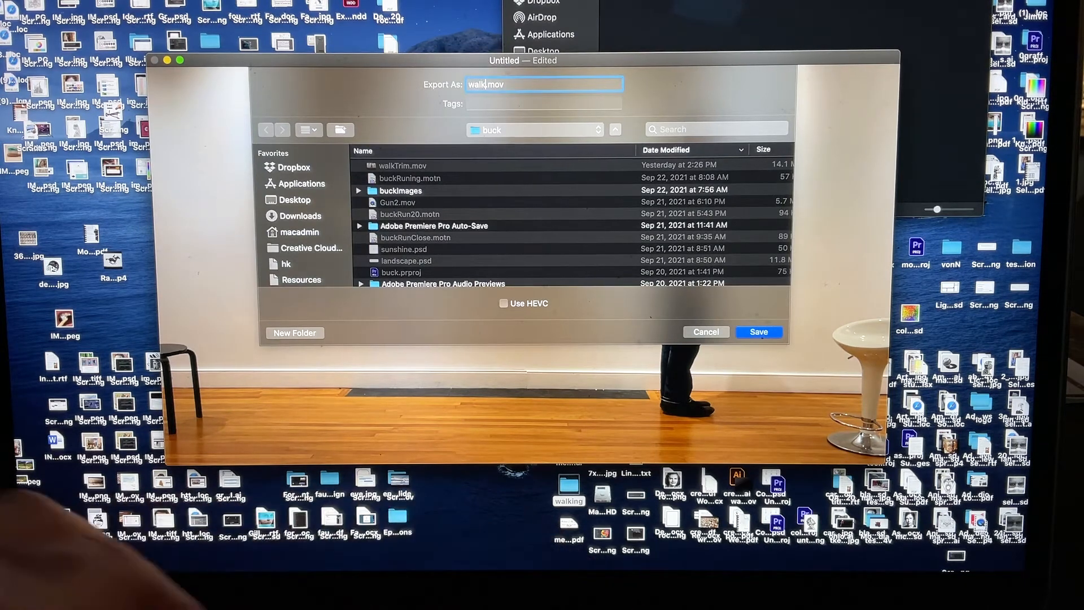
{"action": "type", "text": "trim"}
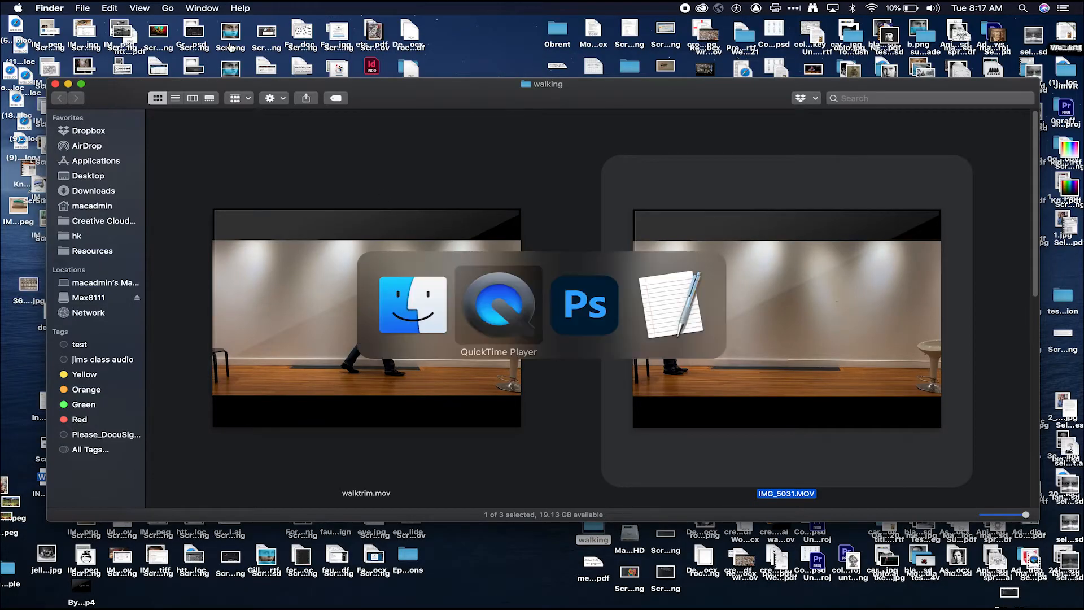
Create a new HDTV 1080p (1920×1080) document and reset the Motion workspace.
{"action": "left_click", "coordinate": [103, 7]}
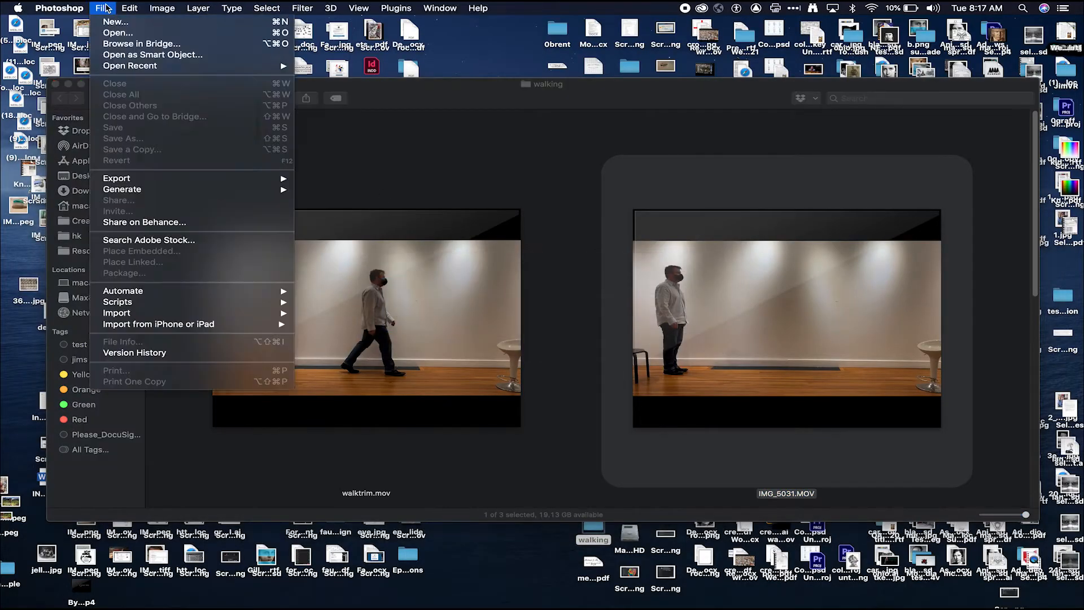
{"action": "left_click", "coordinate": [115, 21]}
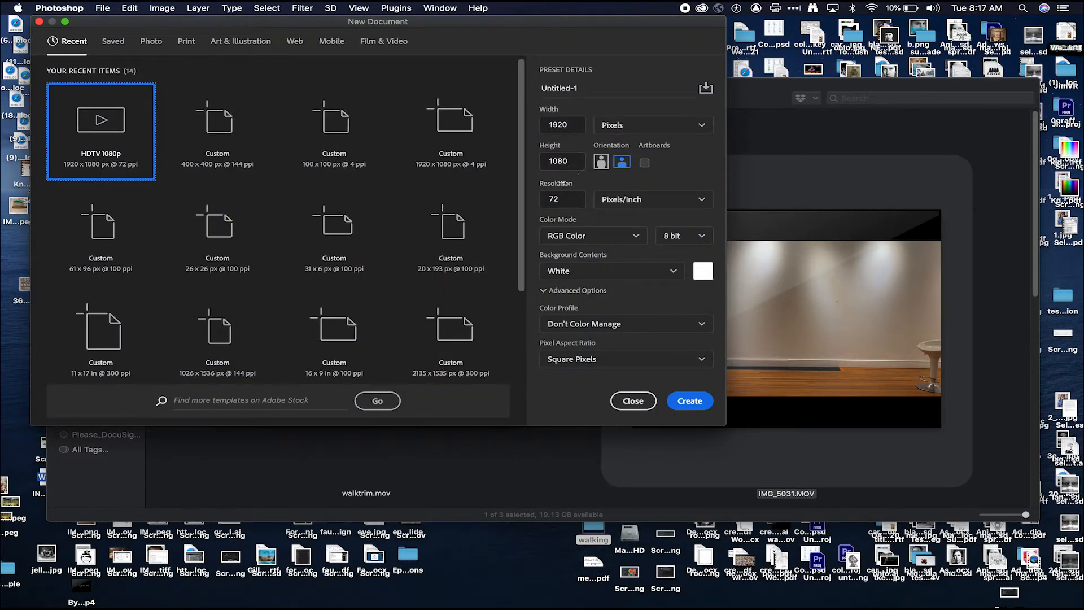
{"action": "left_click", "coordinate": [689, 401]}
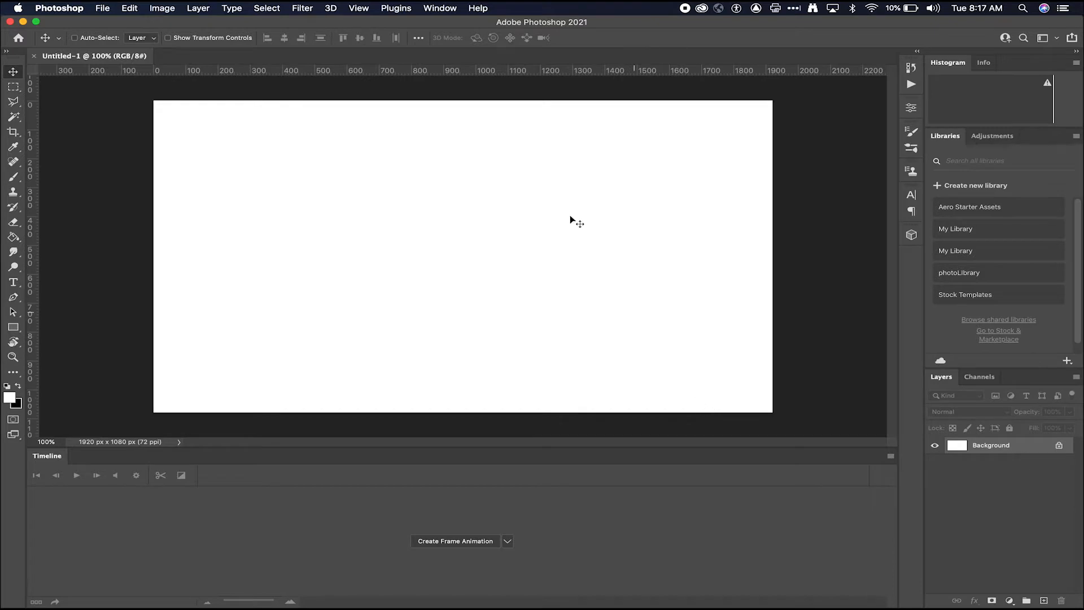
{"action": "left_click", "coordinate": [439, 8]}
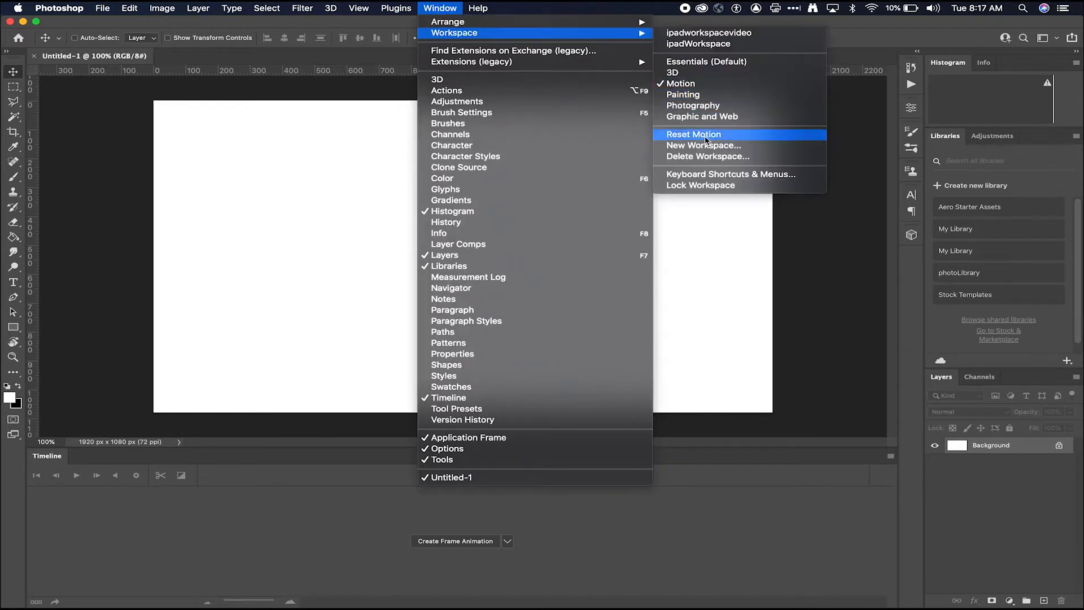
{"action": "left_click", "coordinate": [693, 134]}
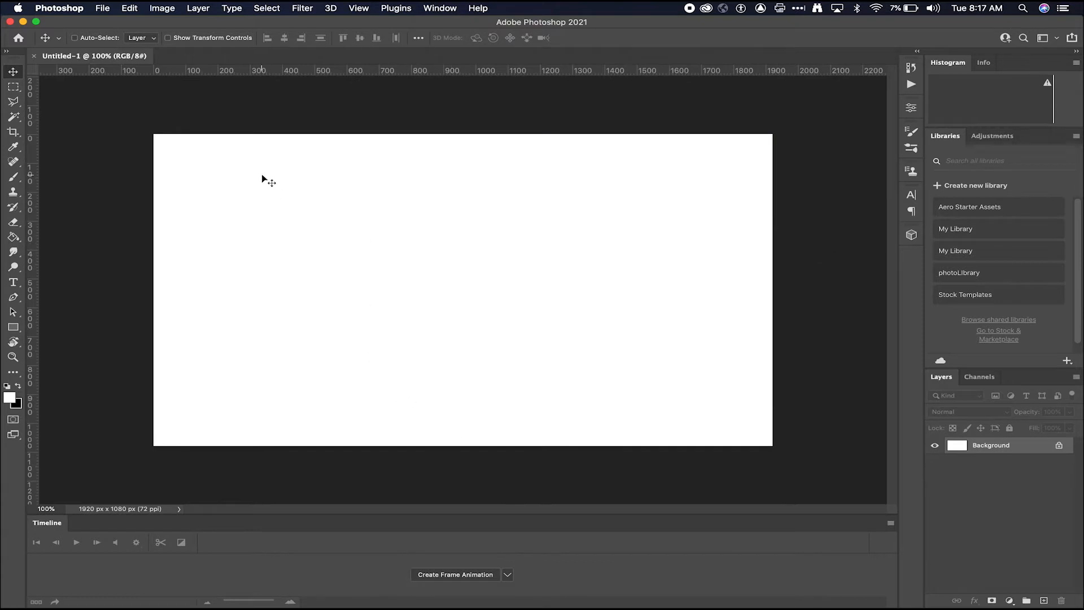
{"action": "left_click", "coordinate": [197, 8]}
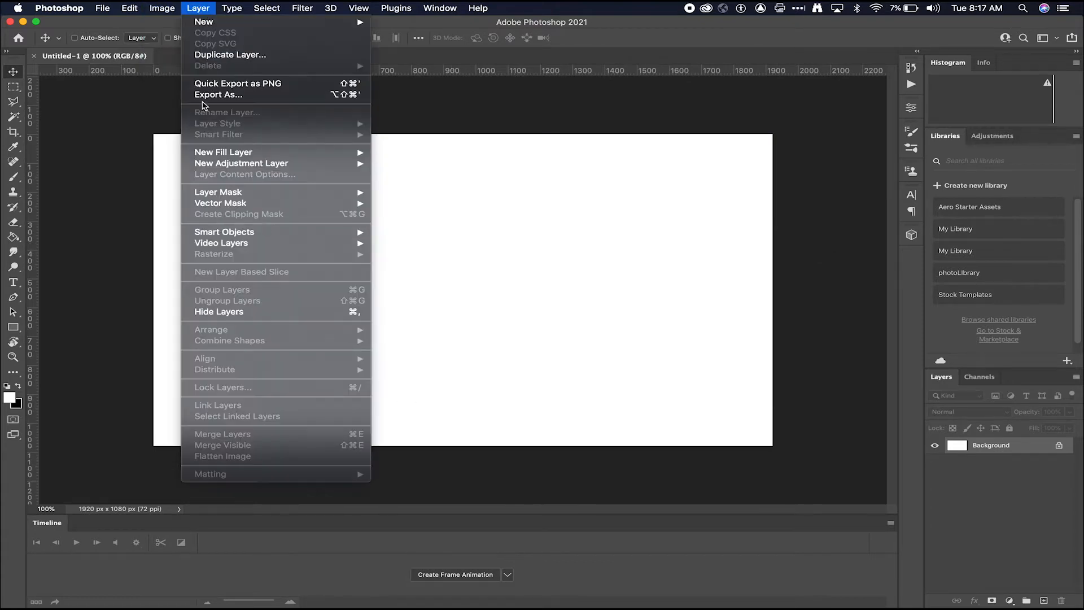
{"action": "mouse_move", "coordinate": [221, 243]}
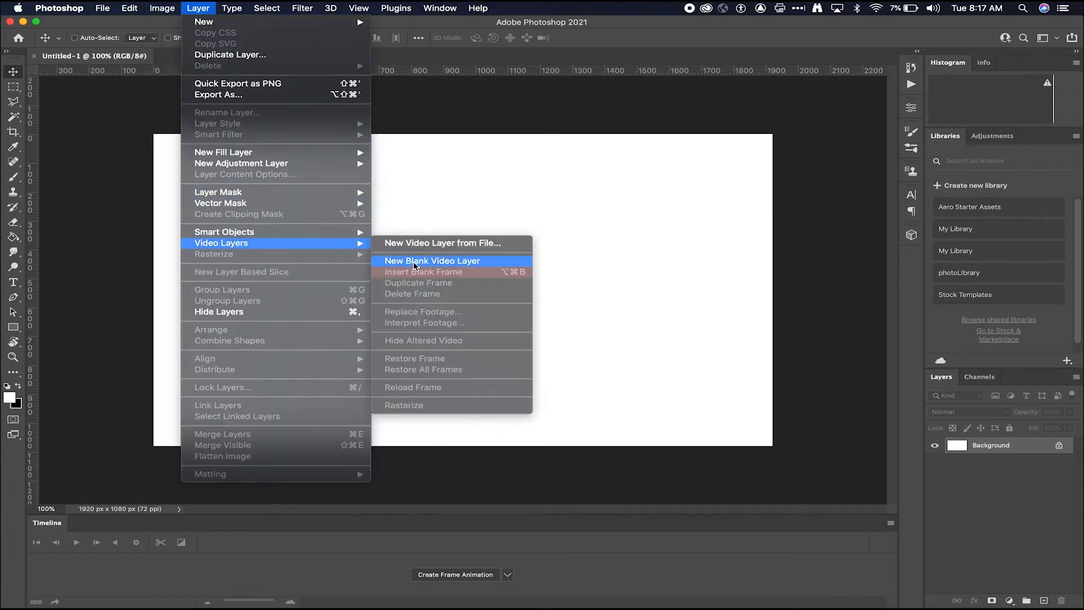
Add a blank video layer and set the timeline frame rate to 12 fps.
{"action": "left_click", "coordinate": [432, 261]}
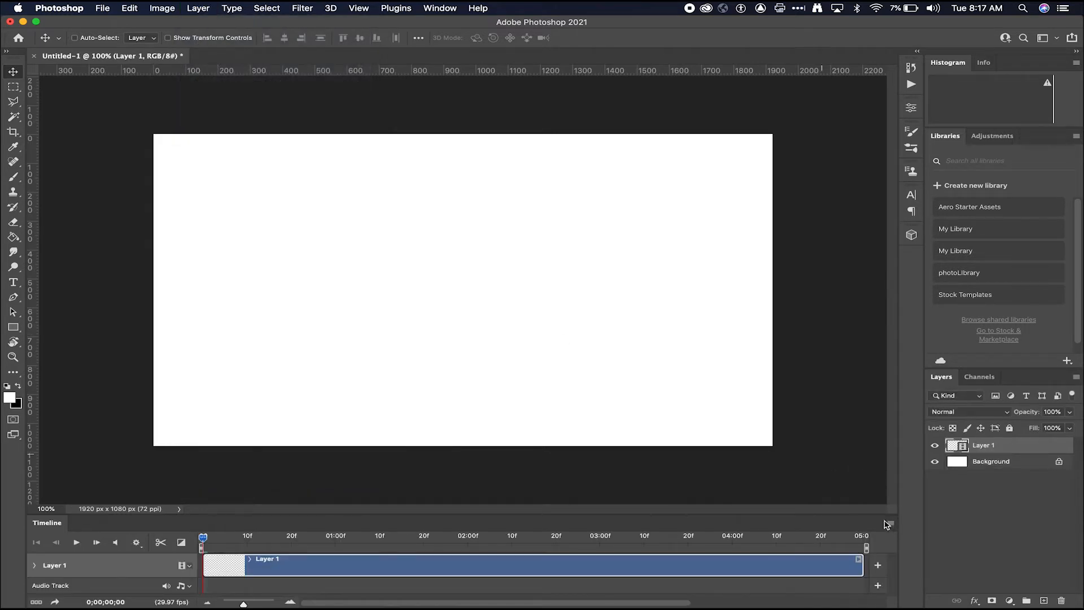
{"action": "left_click", "coordinate": [889, 523]}
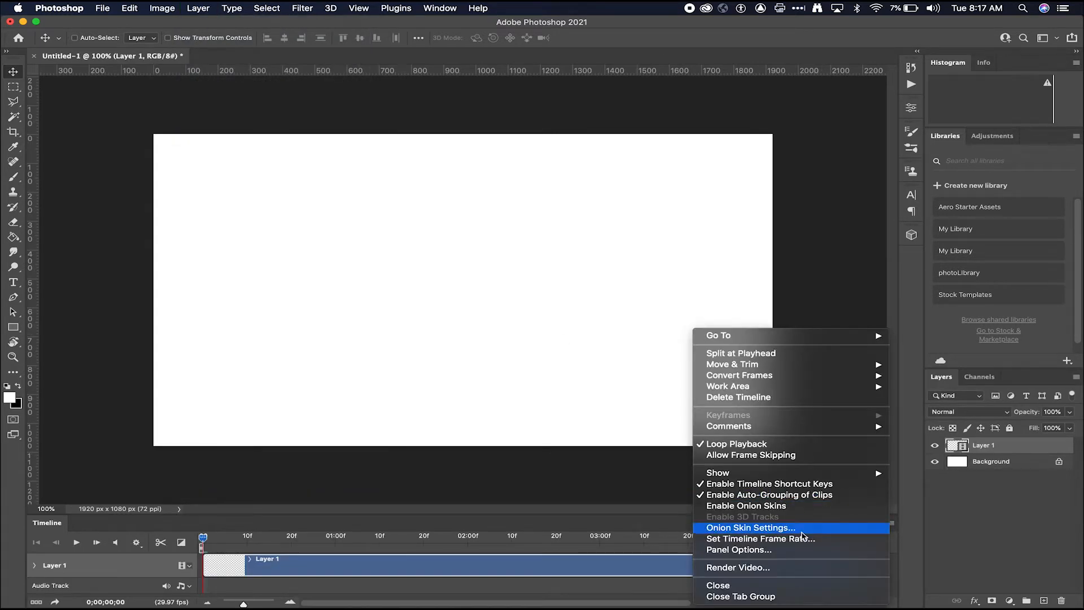
{"action": "left_click", "coordinate": [758, 538]}
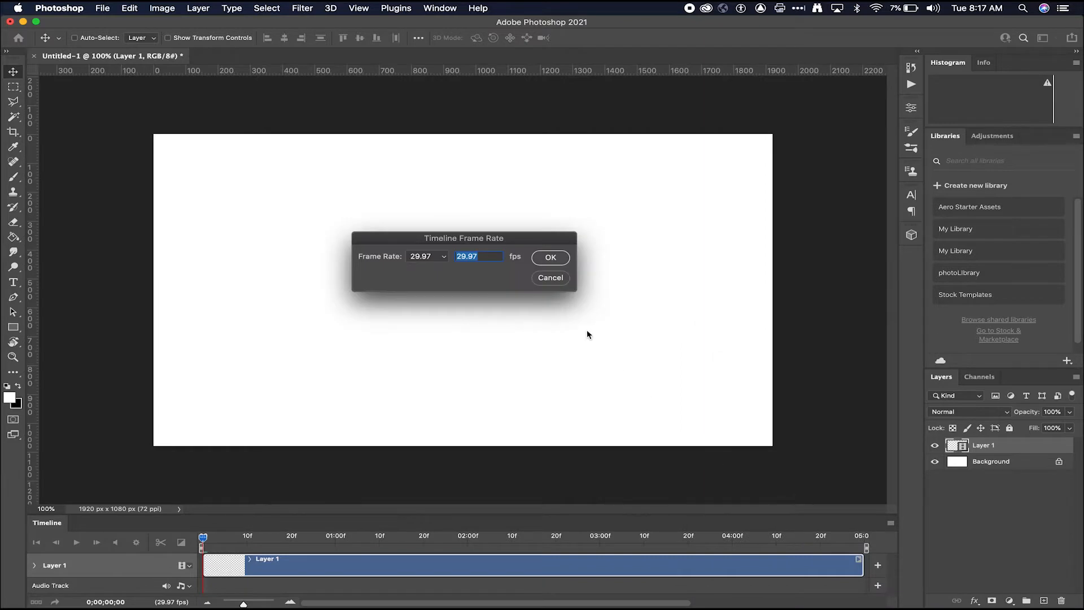
{"action": "left_click", "coordinate": [426, 256]}
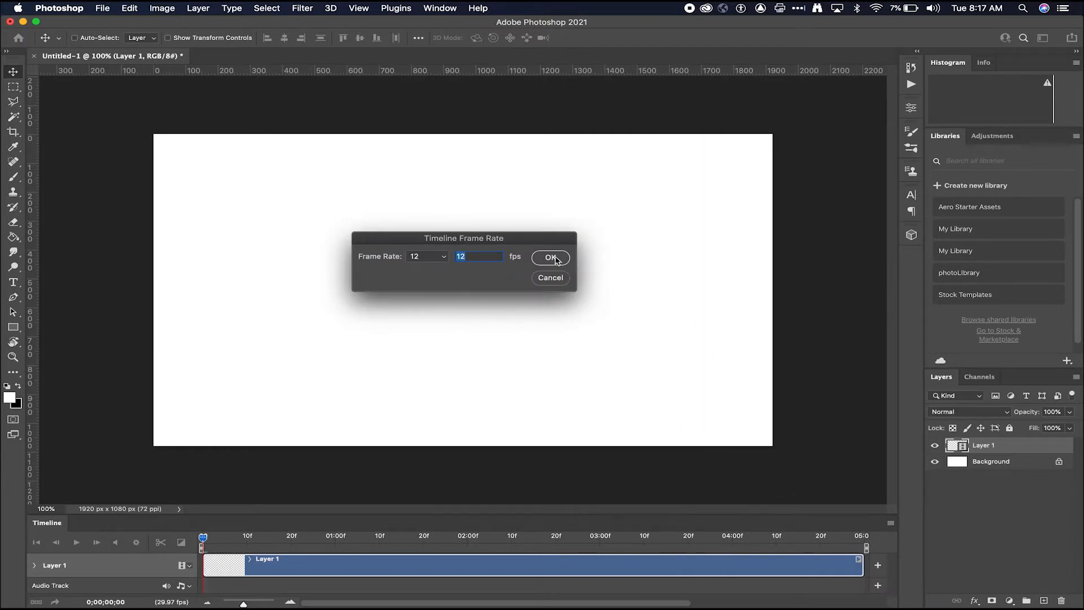
{"action": "left_click", "coordinate": [550, 257]}
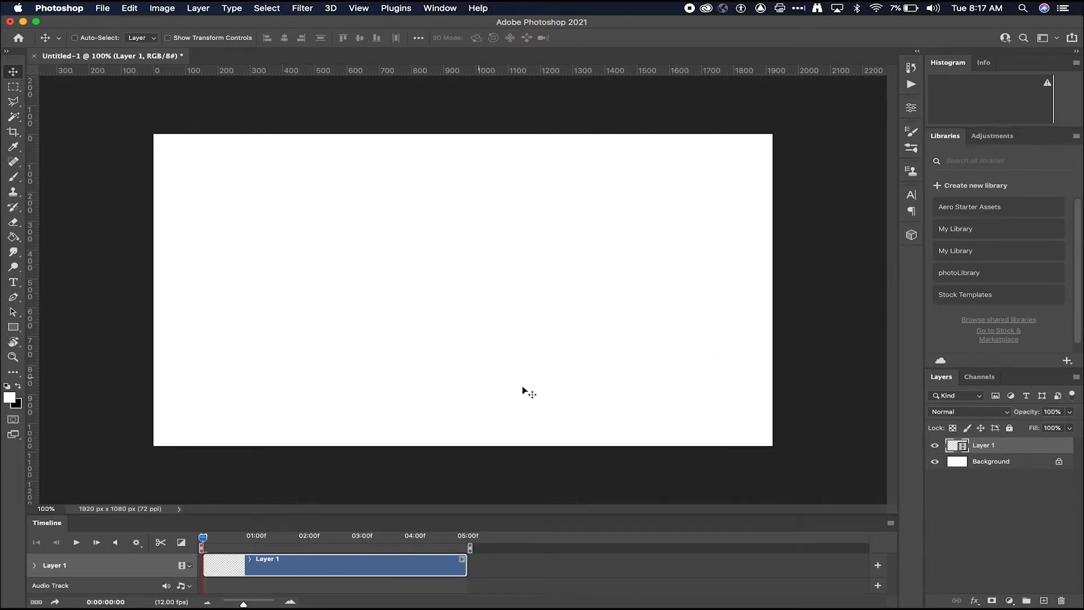
{"action": "mouse_move", "coordinate": [420, 299]}
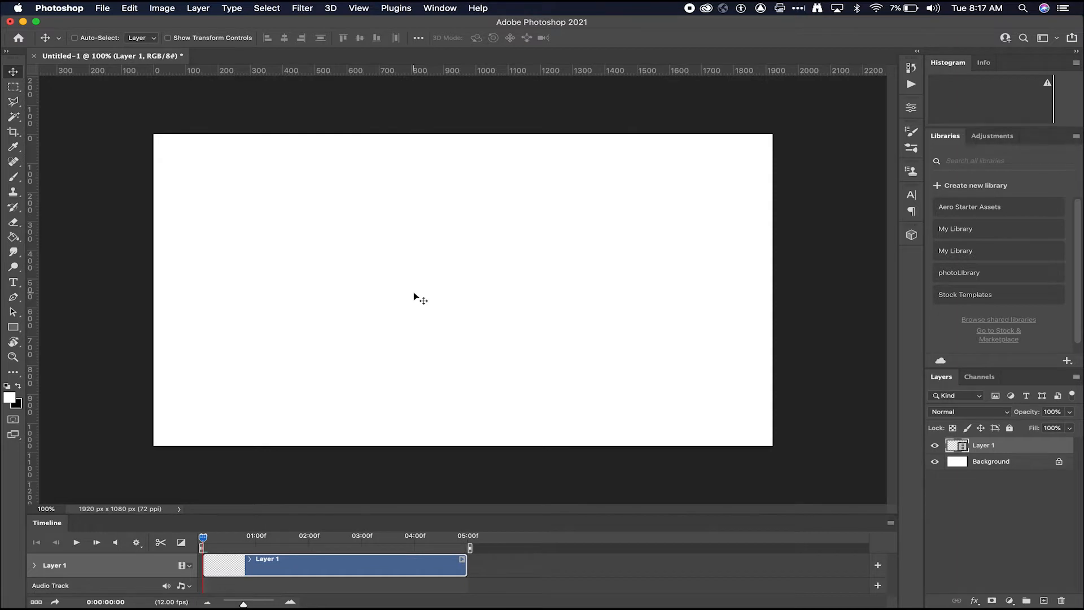
{"action": "mouse_move", "coordinate": [280, 411]}
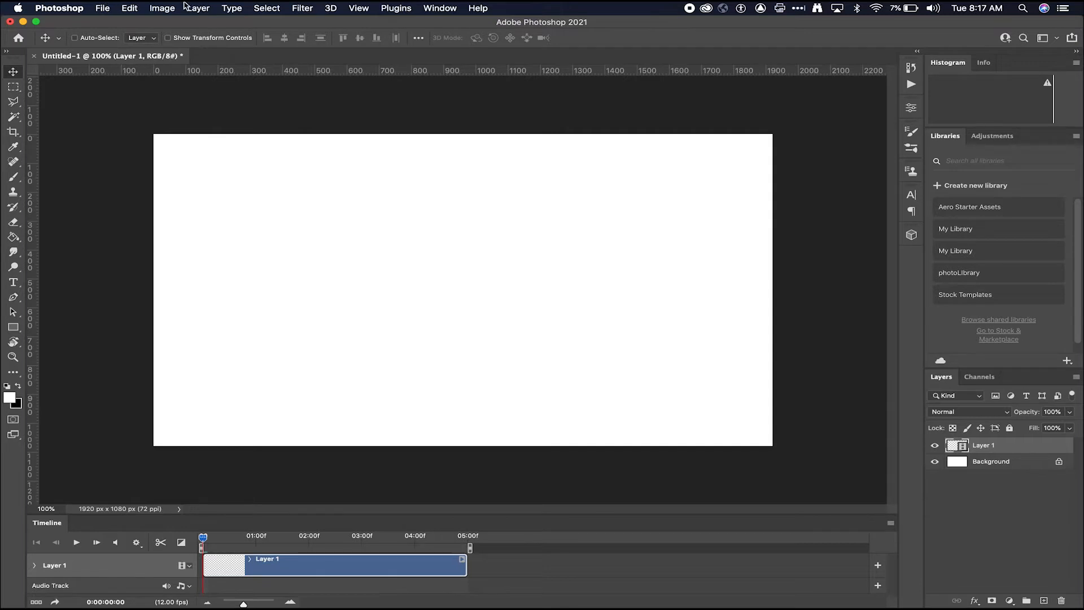
Import walktrim.mov as a new video layer from file and preview an earlier frame.
{"action": "left_click", "coordinate": [199, 8]}
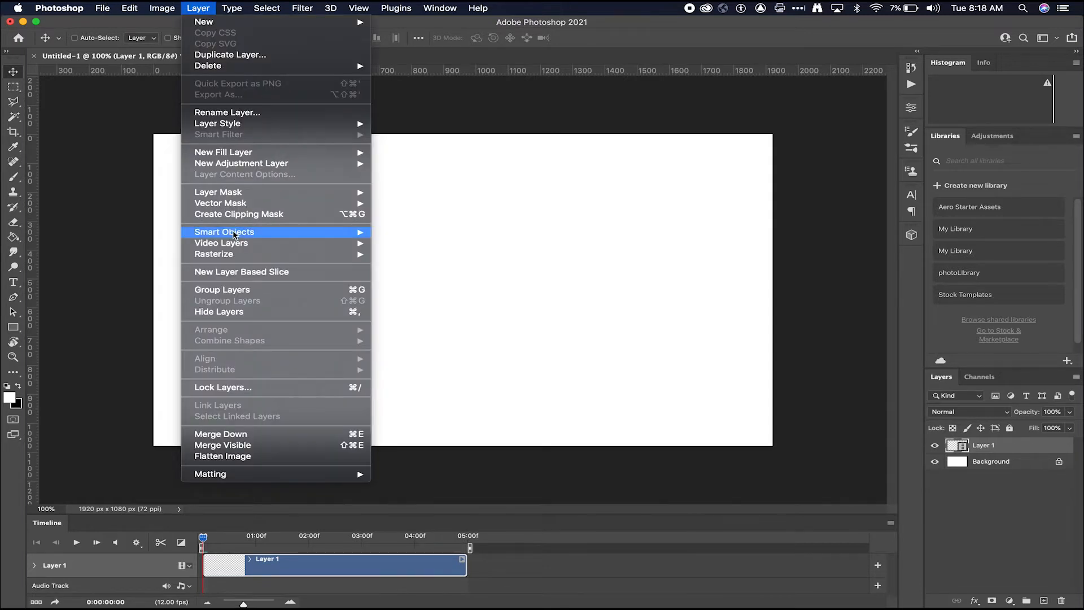
{"action": "mouse_move", "coordinate": [241, 254]}
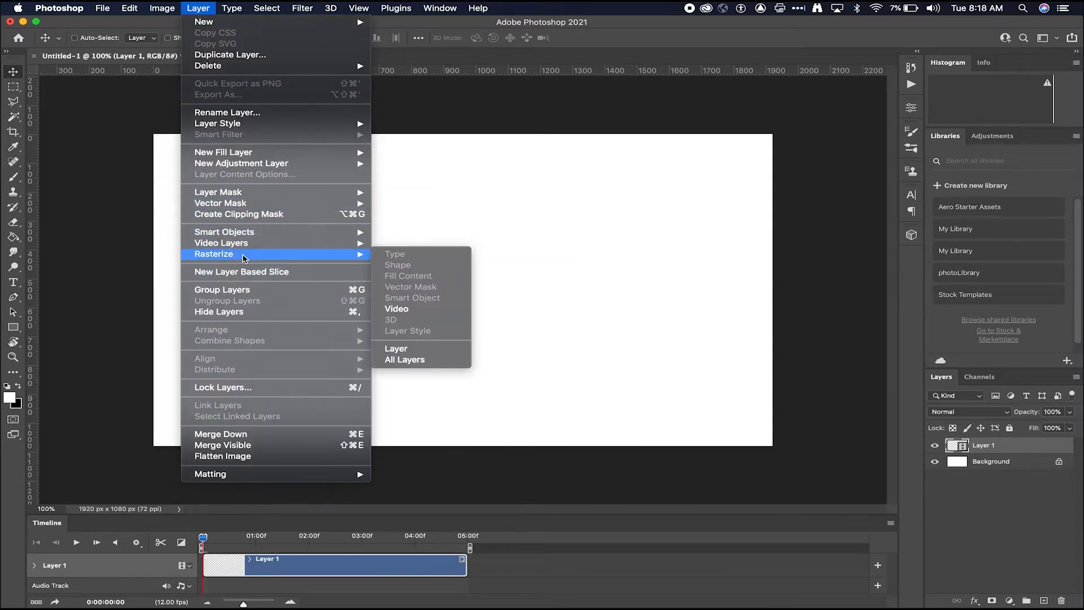
{"action": "mouse_move", "coordinate": [221, 243]}
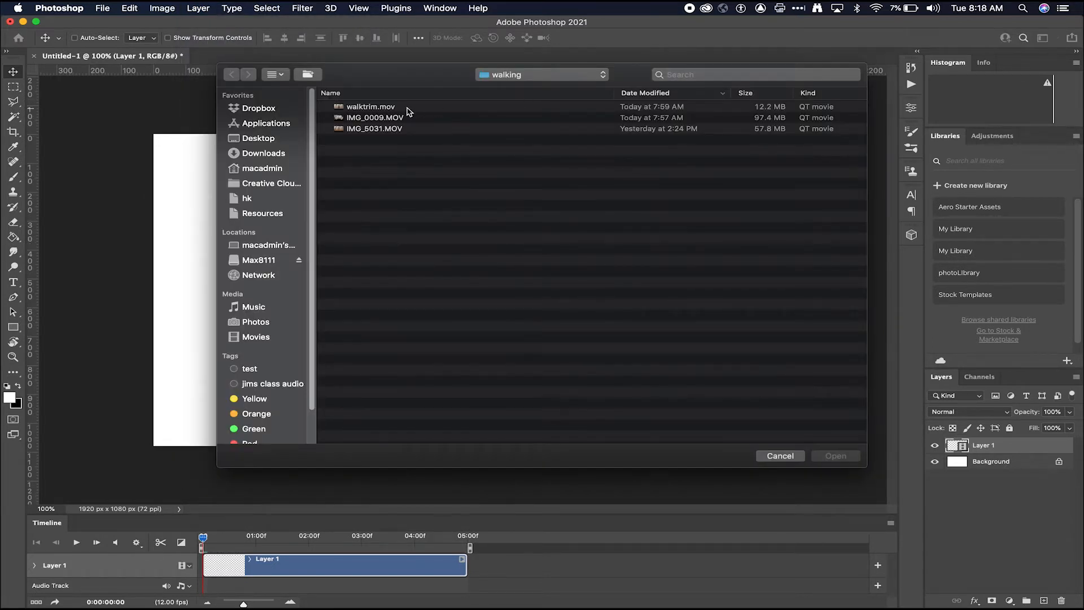
{"action": "left_click", "coordinate": [370, 107]}
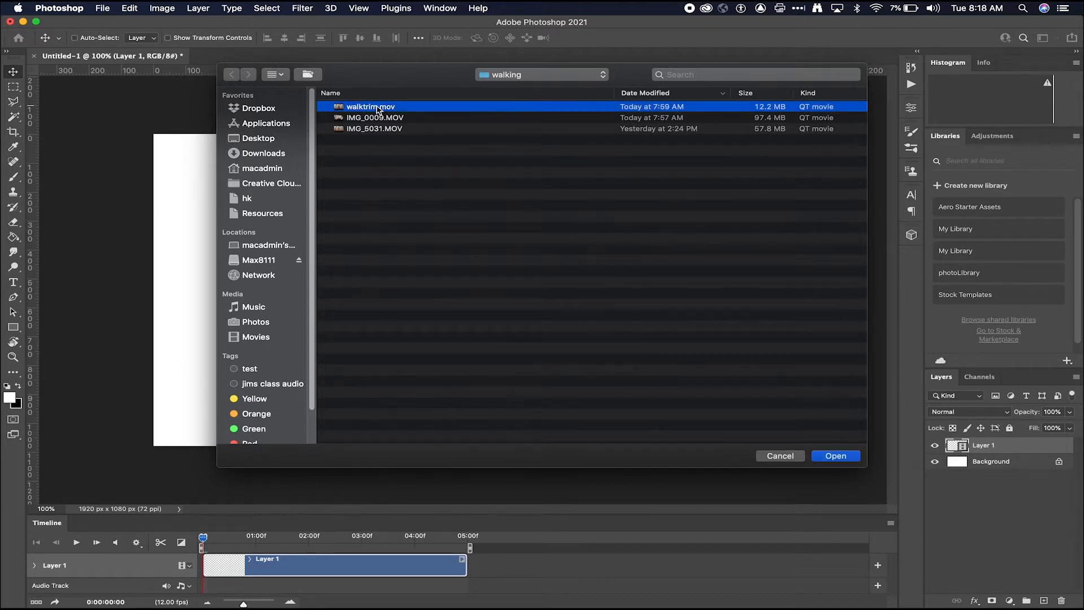
{"action": "mouse_move", "coordinate": [819, 446]}
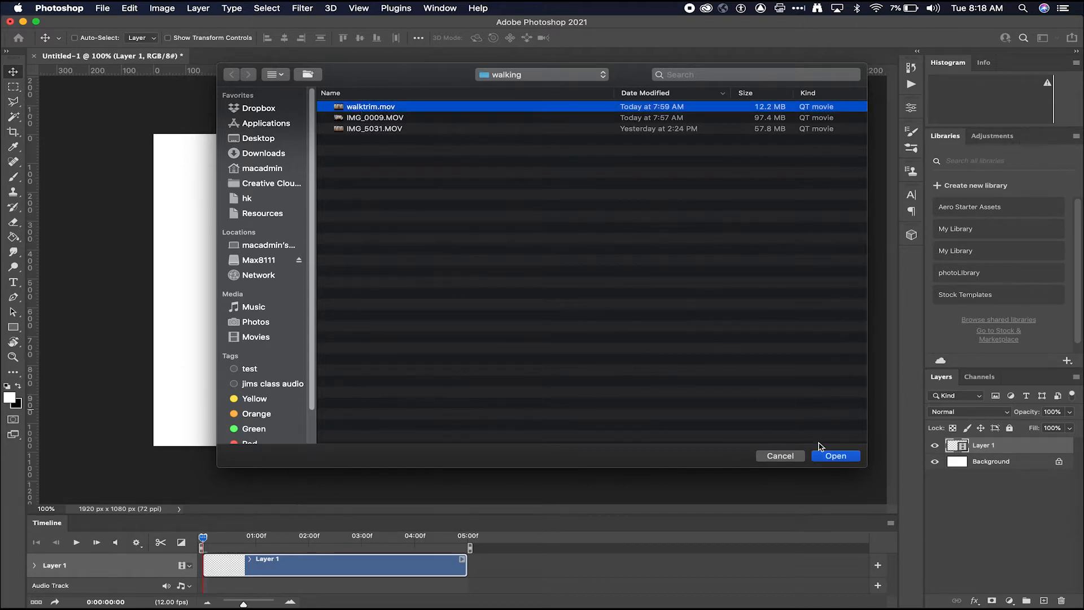
{"action": "left_click", "coordinate": [835, 455]}
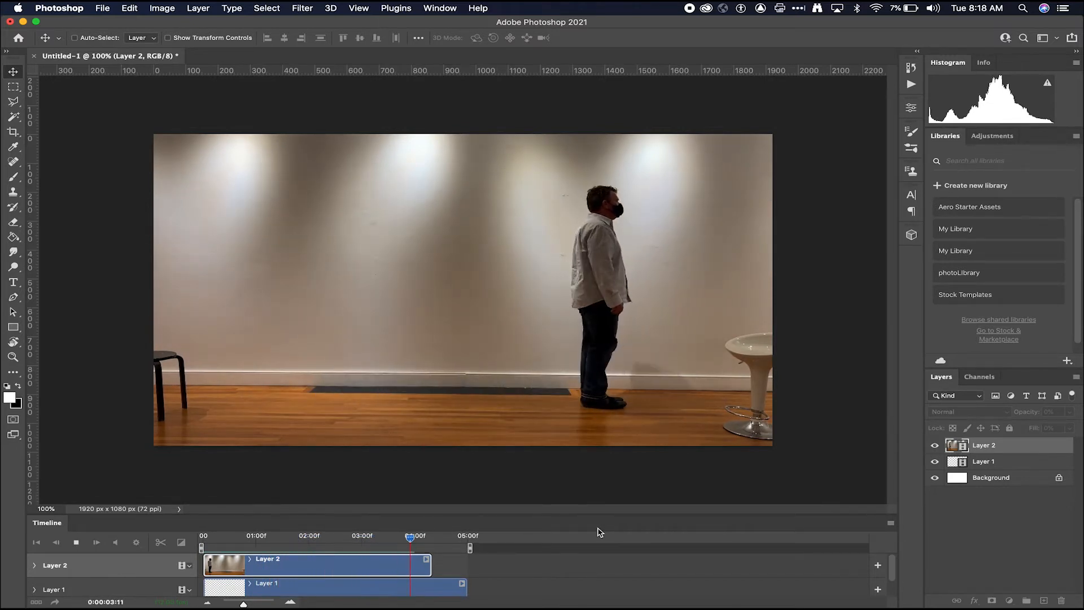
{"action": "left_click_drag", "start_coordinate": [410, 537], "coordinate": [229, 538]}
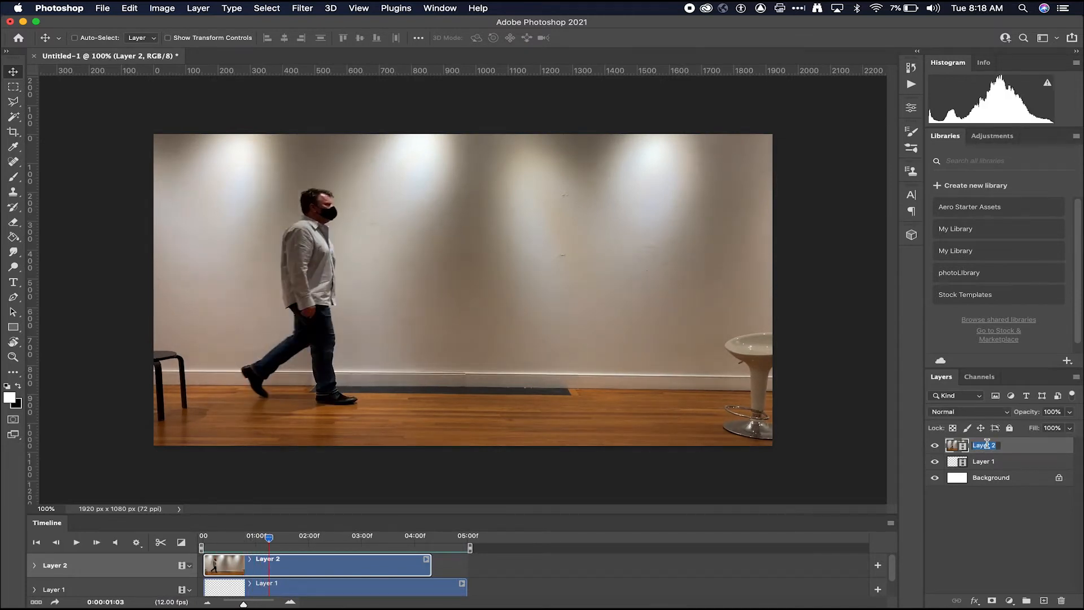
Rename the imported video layer 'walk' and scrub its footage on the timeline.
{"action": "type", "text": "walk"}
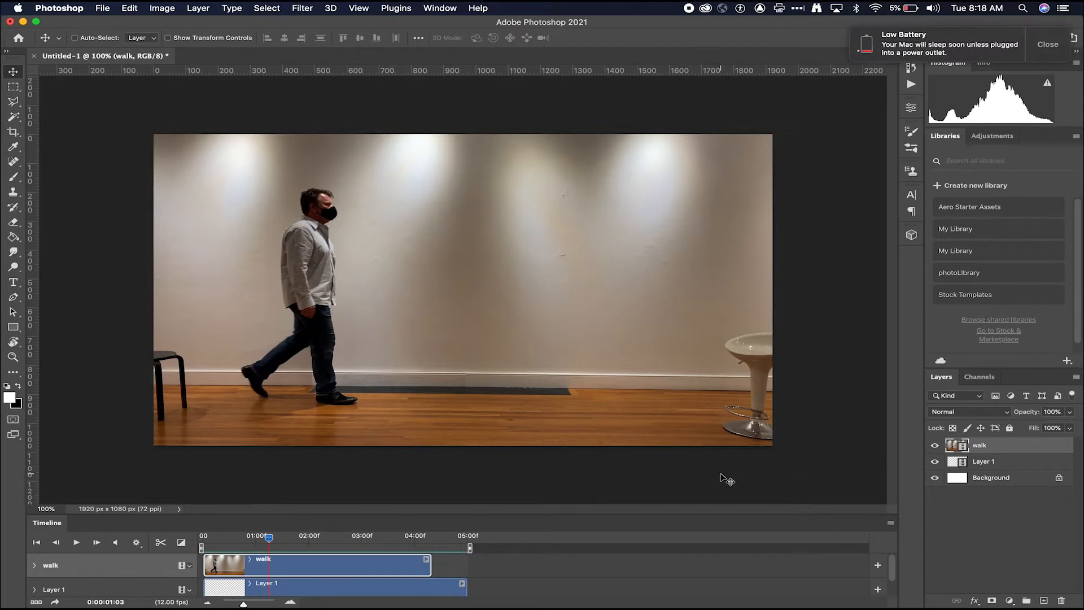
{"action": "mouse_move", "coordinate": [1058, 70]}
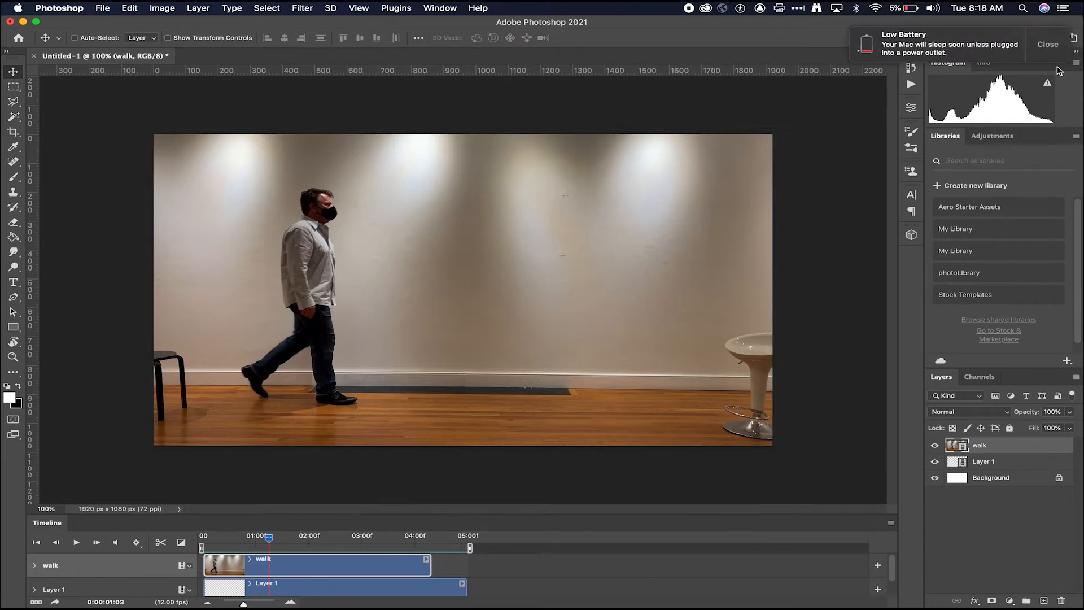
{"action": "left_click", "coordinate": [1046, 44]}
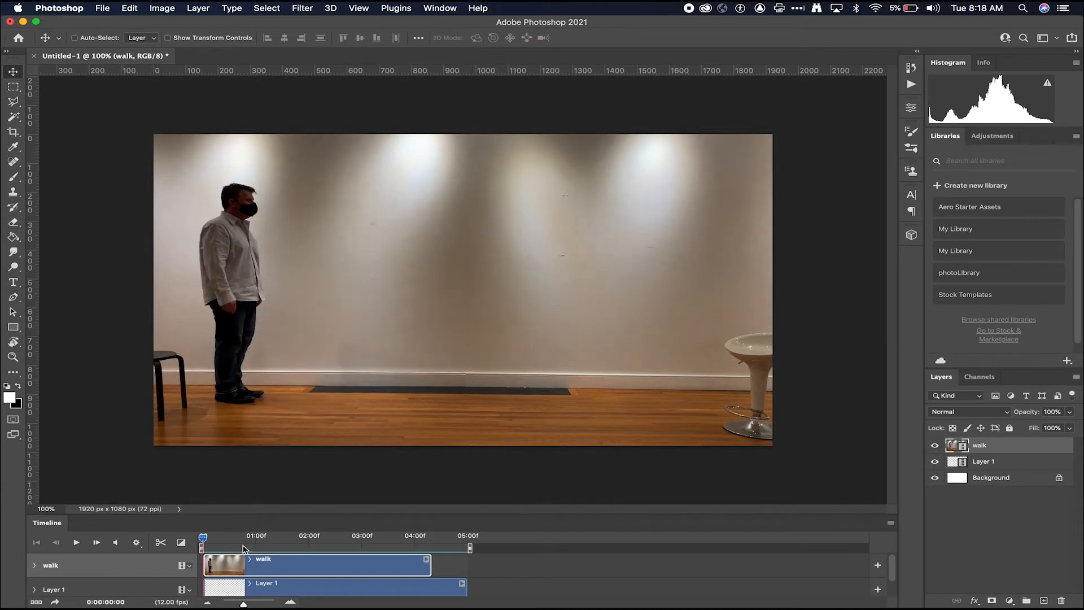
{"action": "mouse_move", "coordinate": [391, 410]}
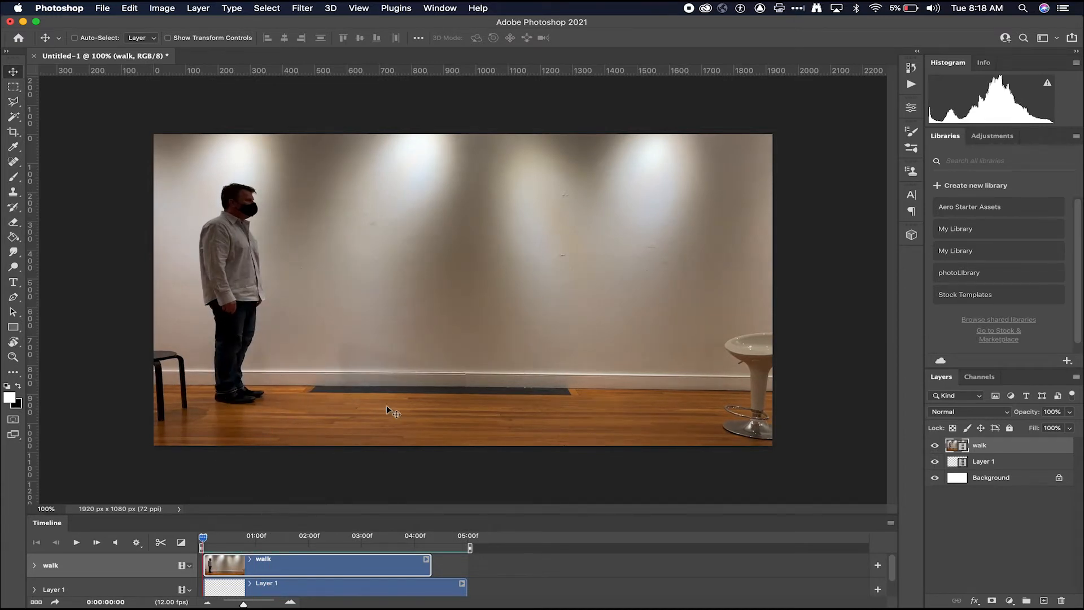
{"action": "mouse_move", "coordinate": [330, 427]}
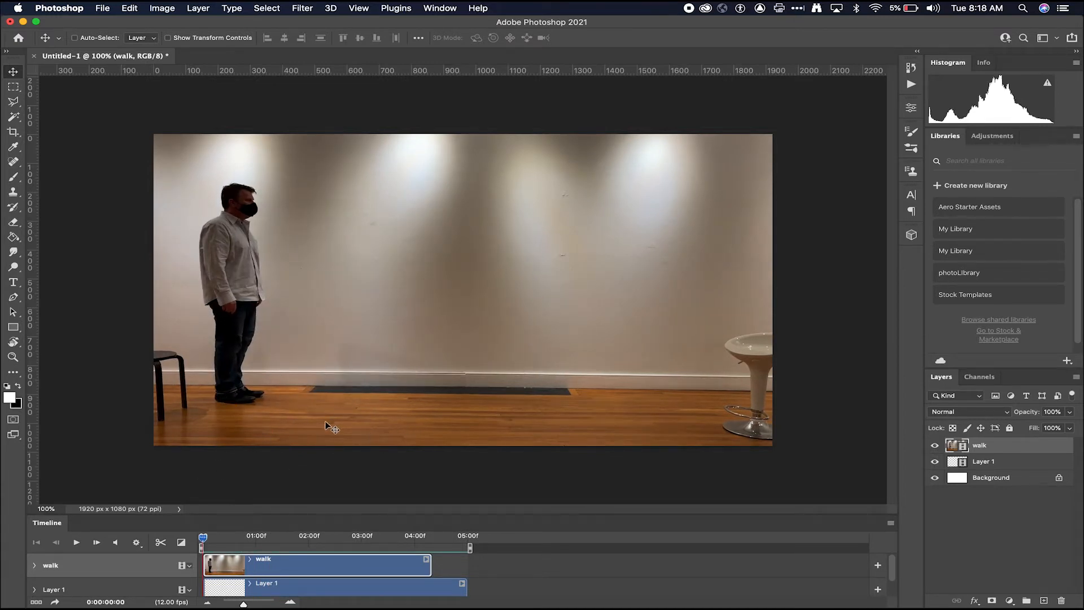
{"action": "left_click", "coordinate": [76, 542]}
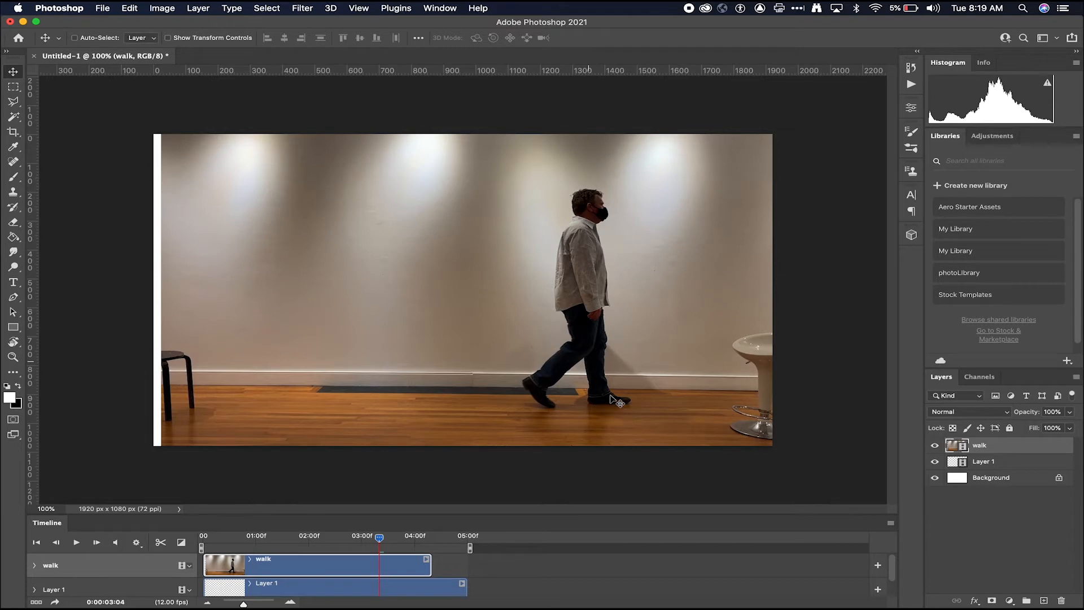
{"action": "mouse_move", "coordinate": [475, 350]}
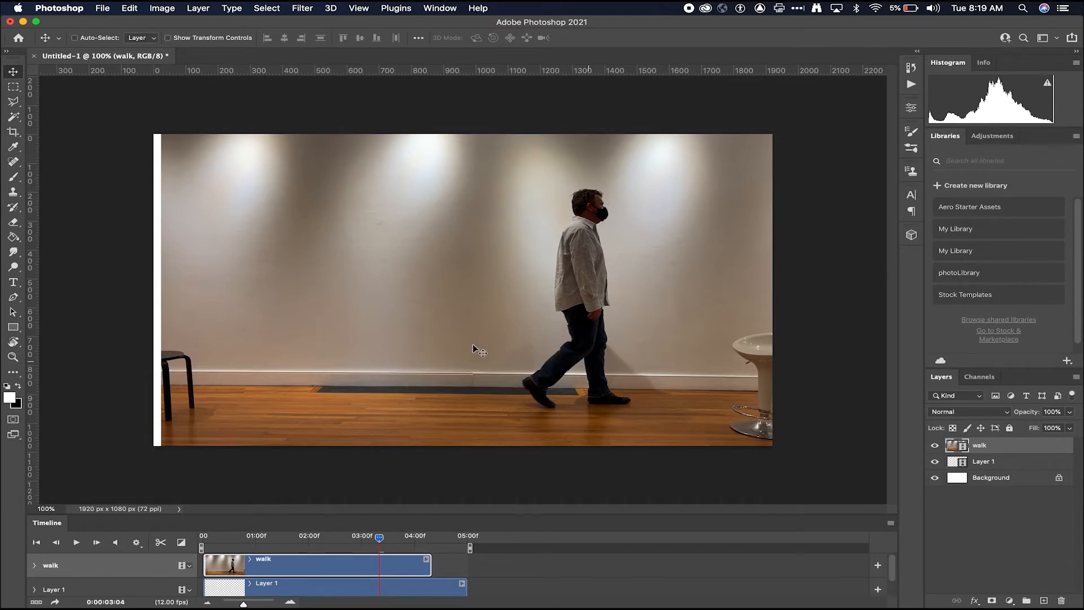
{"action": "left_click_drag", "start_coordinate": [379, 536], "coordinate": [269, 537]}
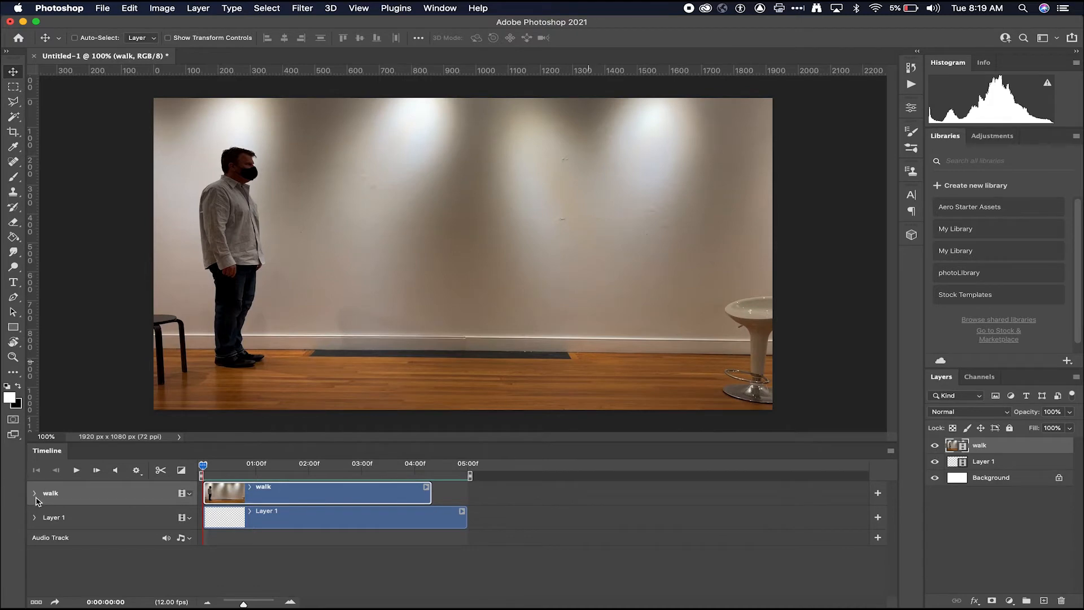
{"action": "left_click", "coordinate": [35, 493]}
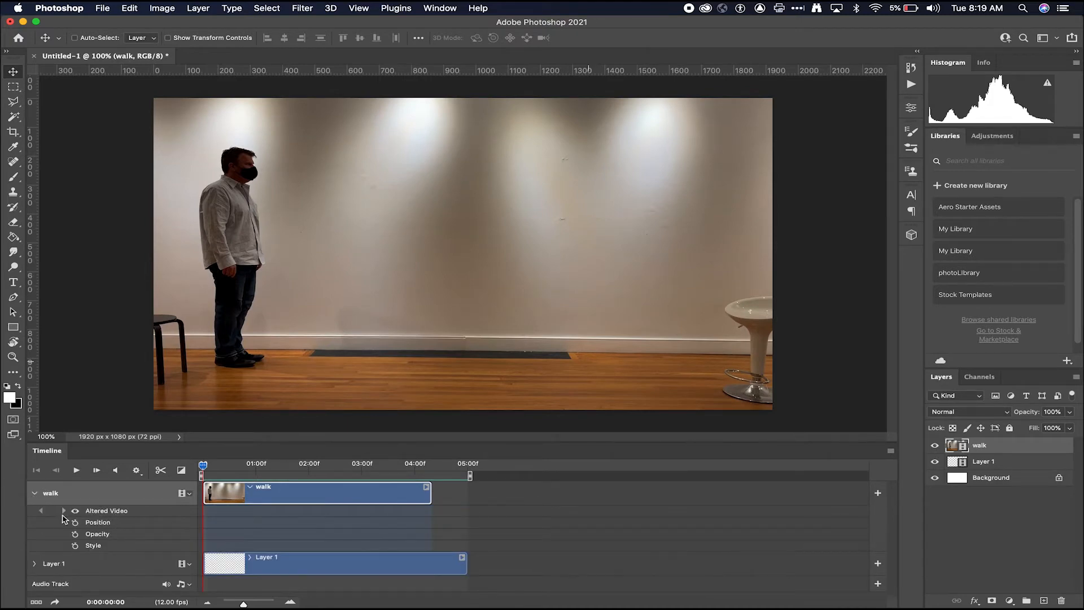
{"action": "mouse_move", "coordinate": [141, 515]}
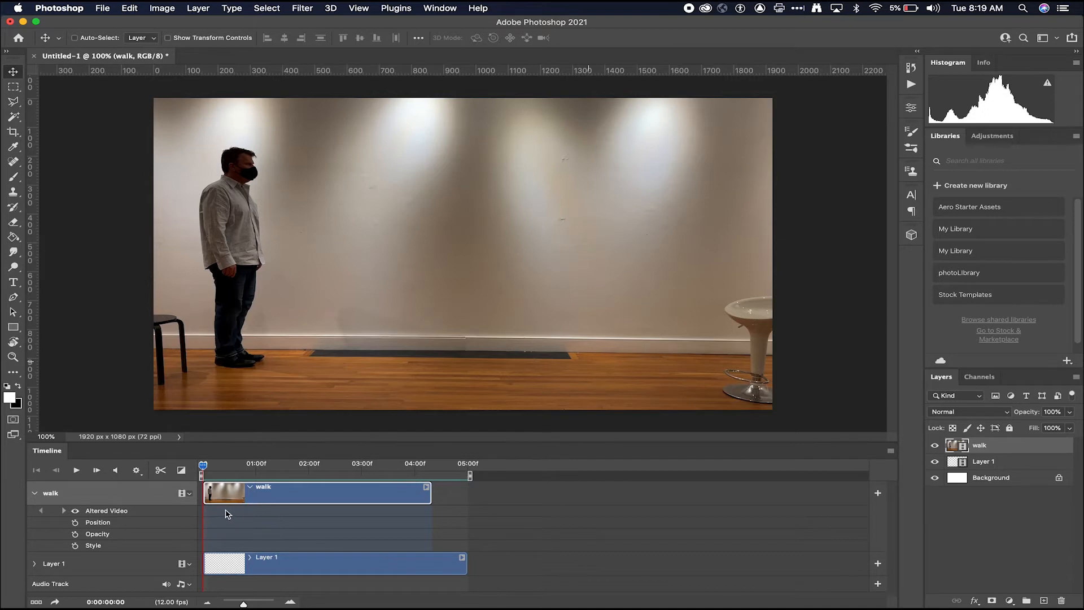
{"action": "mouse_move", "coordinate": [312, 519]}
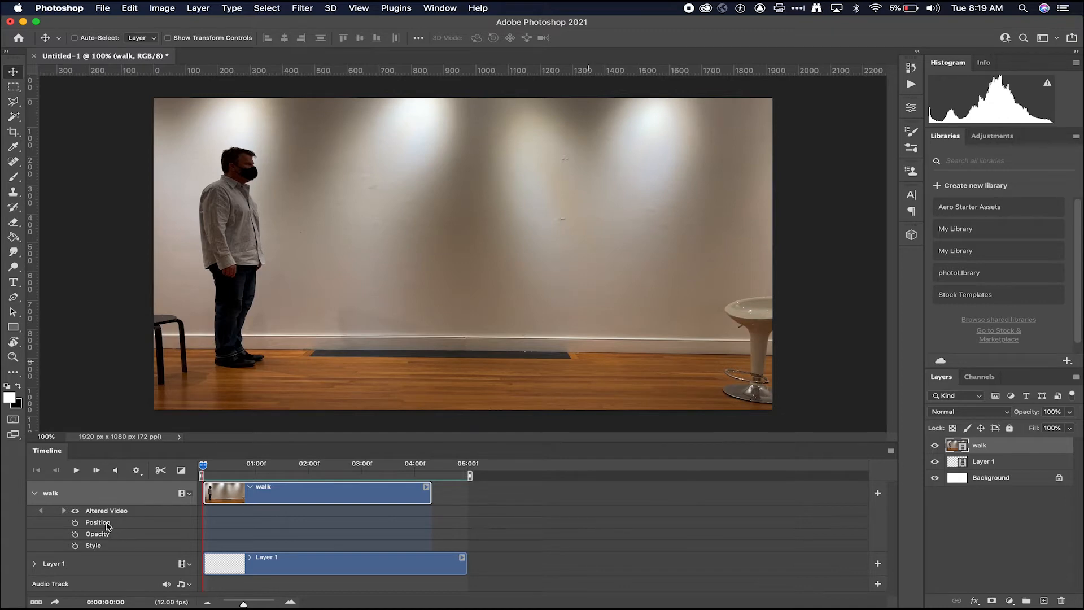
{"action": "mouse_move", "coordinate": [335, 489]}
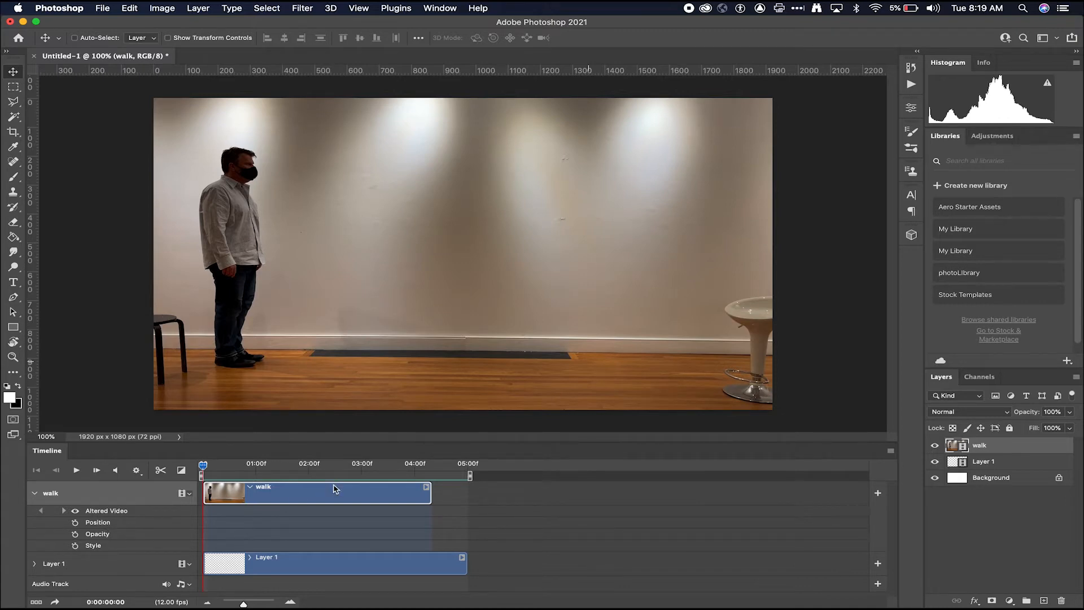
{"action": "mouse_move", "coordinate": [247, 437]}
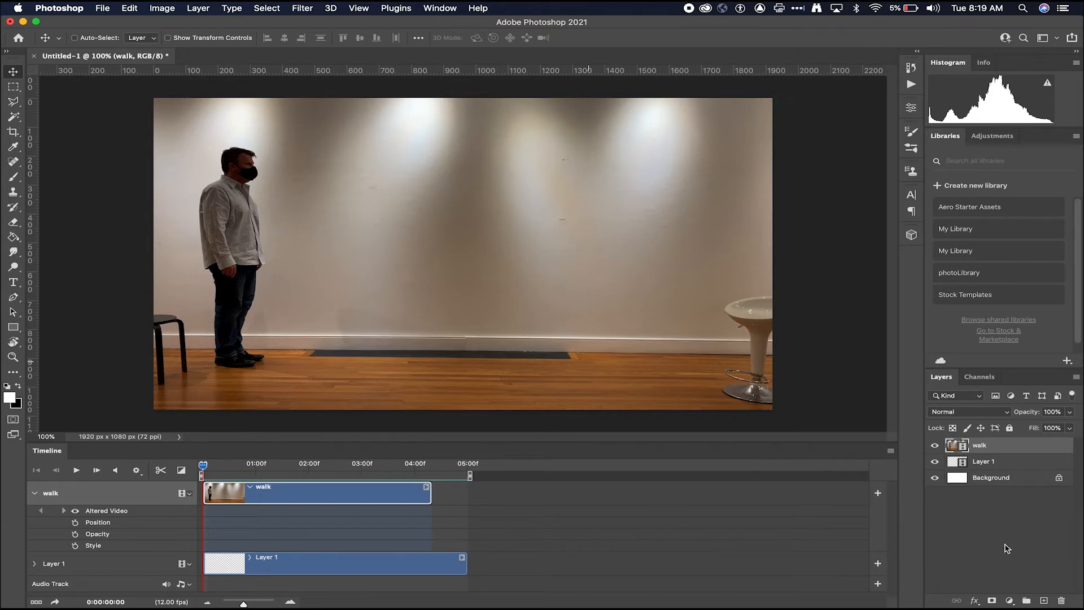
Add a layer named 'junk' and dab white marks on the floor at each footfall.
{"action": "left_click", "coordinate": [1067, 360]}
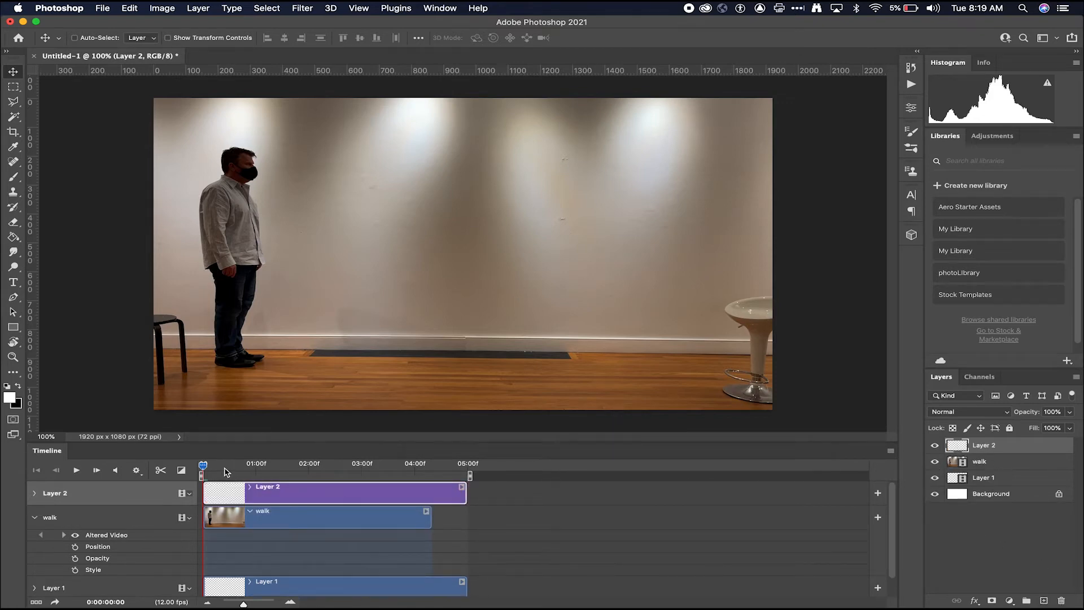
{"action": "left_click_drag", "start_coordinate": [202, 463], "coordinate": [207, 463]}
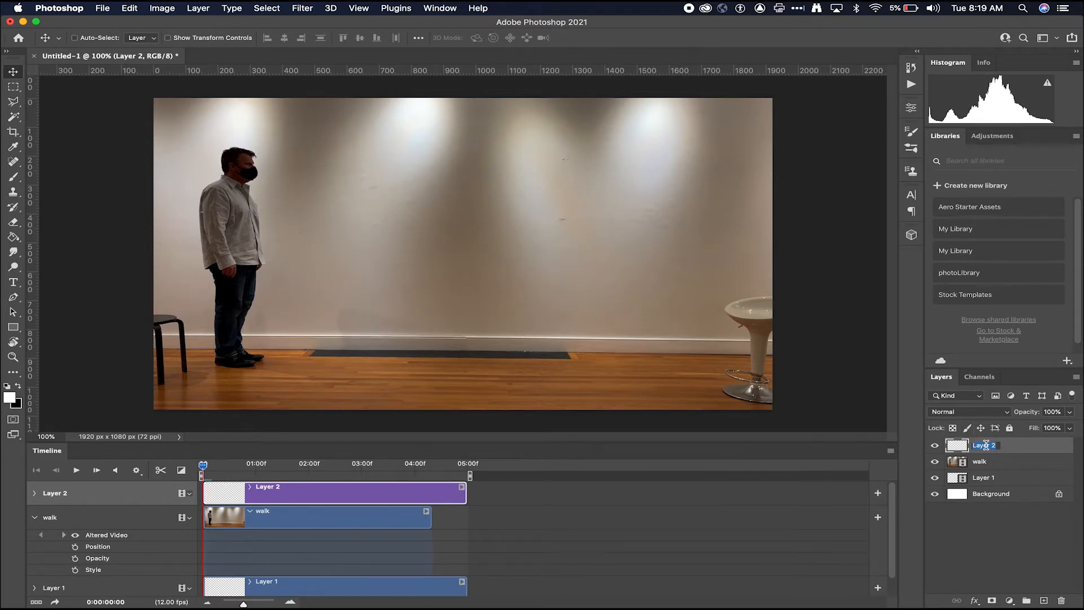
{"action": "type", "text": "junk"}
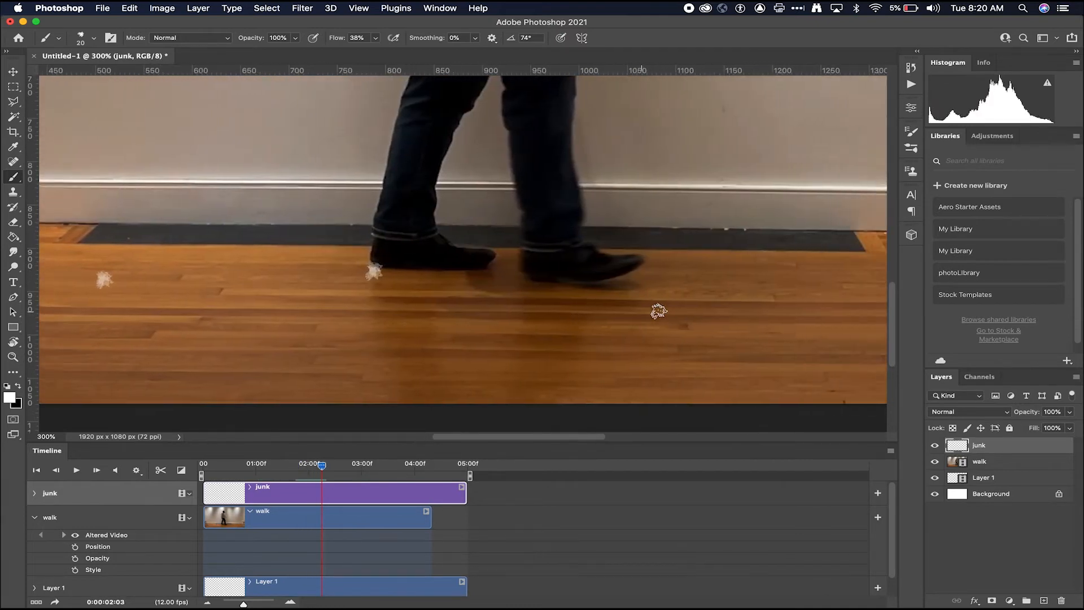
{"action": "left_click", "coordinate": [96, 470]}
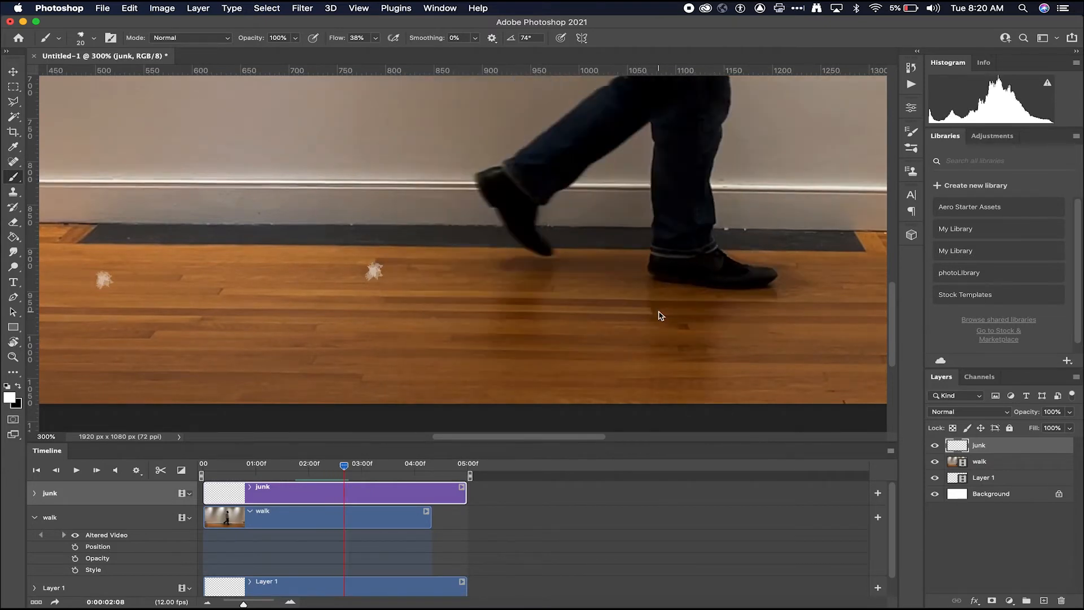
{"action": "left_click", "coordinate": [722, 286]}
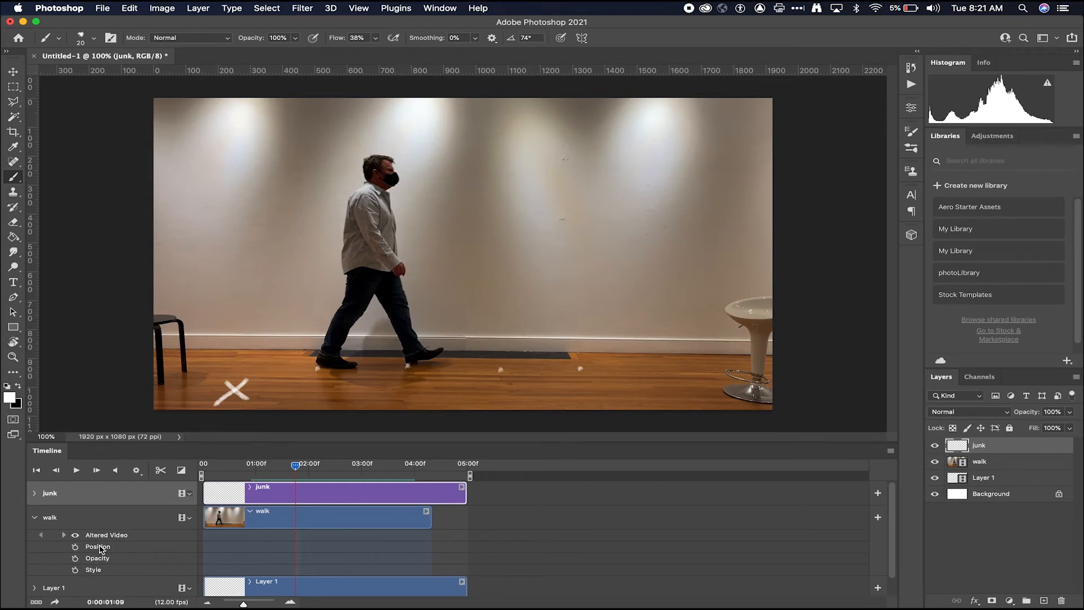
{"action": "mouse_move", "coordinate": [374, 445]}
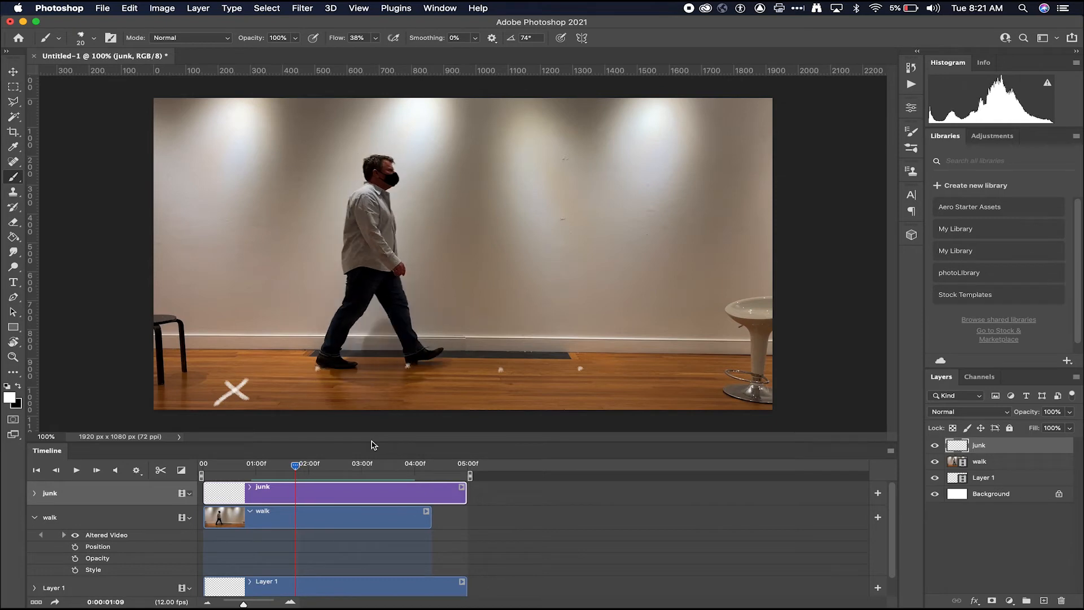
{"action": "mouse_move", "coordinate": [409, 363]}
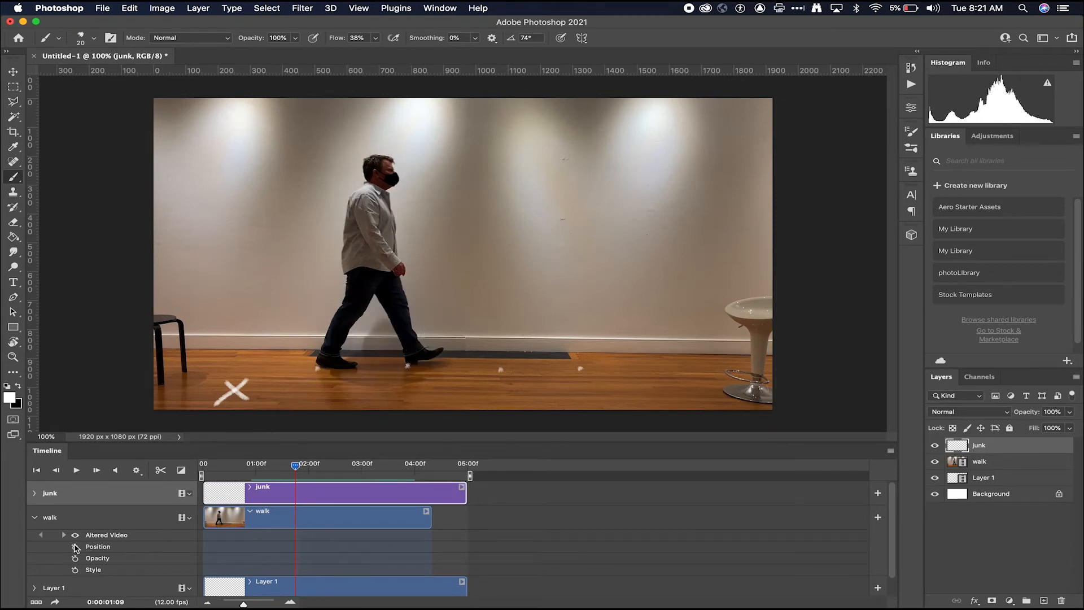
Enable Position keyframes on walk and slide the footage left so each foot meets its mark.
{"action": "left_click", "coordinate": [75, 547]}
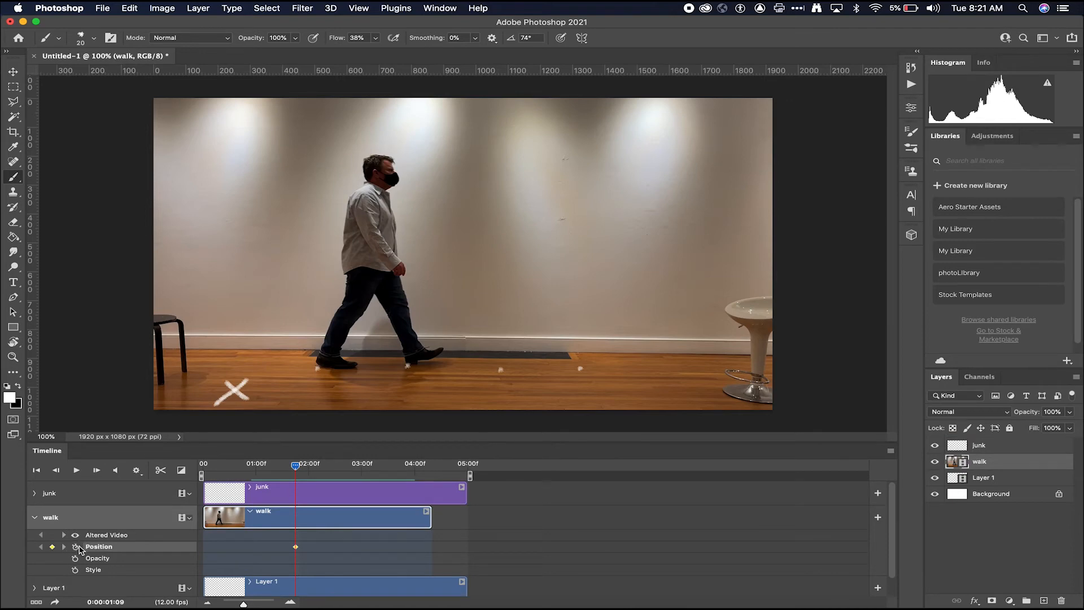
{"action": "mouse_move", "coordinate": [300, 543]}
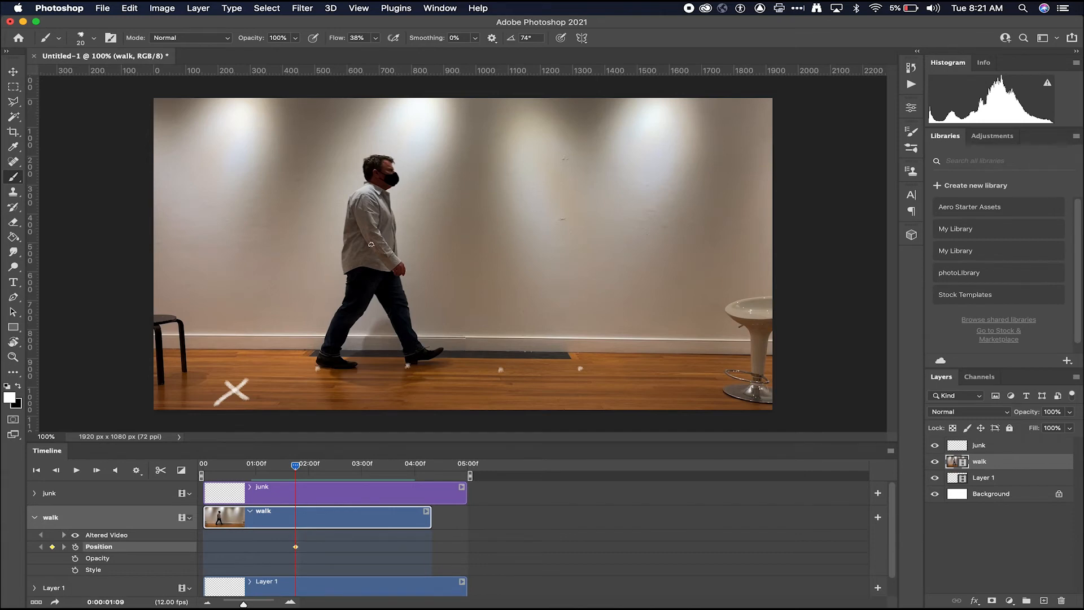
{"action": "mouse_move", "coordinate": [68, 94]}
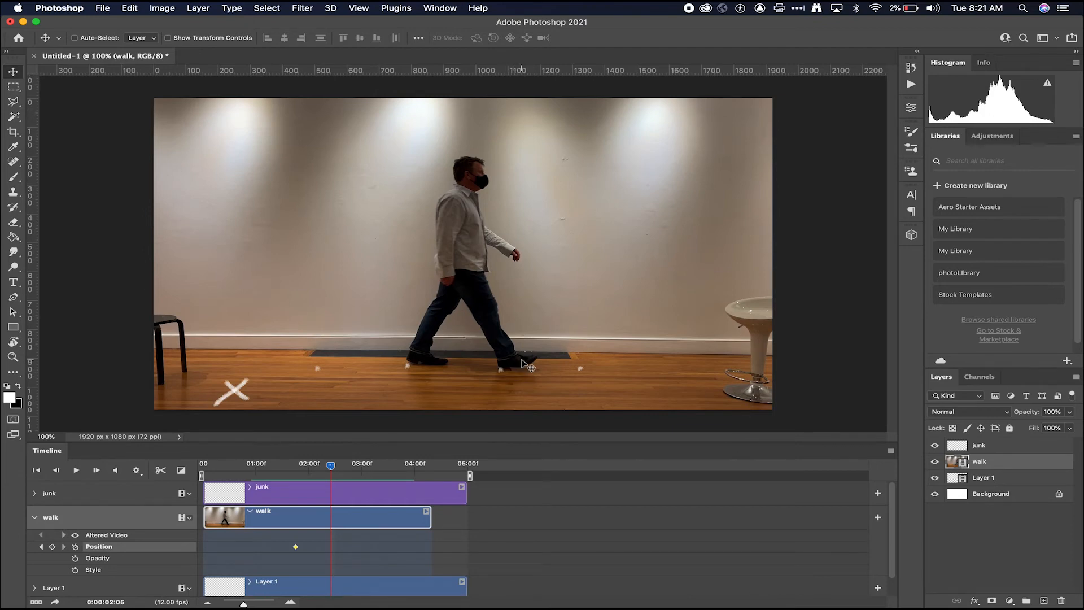
{"action": "left_click_drag", "start_coordinate": [522, 362], "coordinate": [426, 359]}
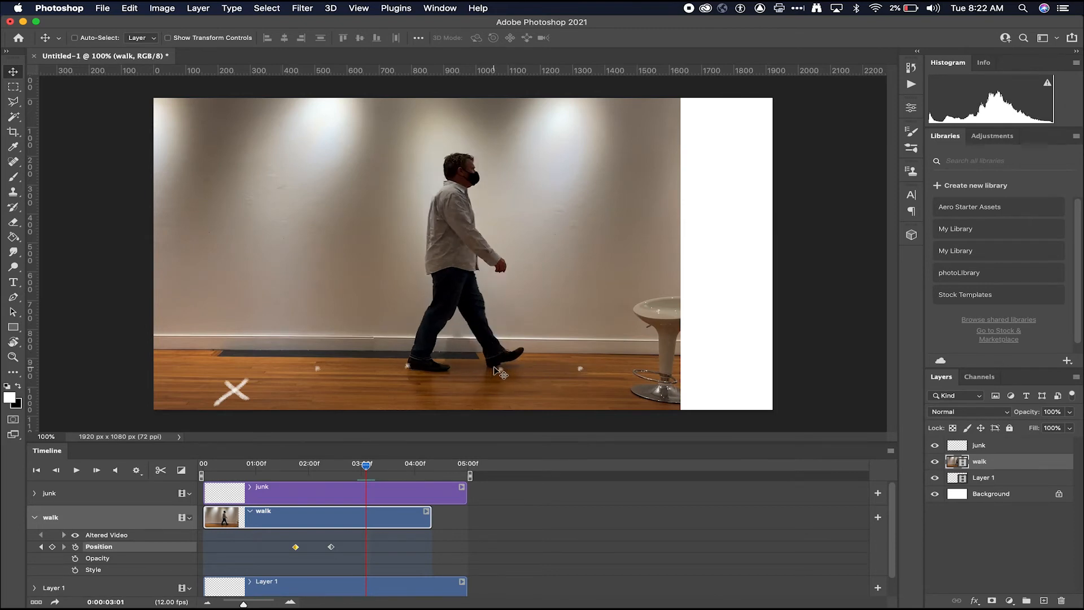
{"action": "left_click_drag", "start_coordinate": [494, 370], "coordinate": [414, 363]}
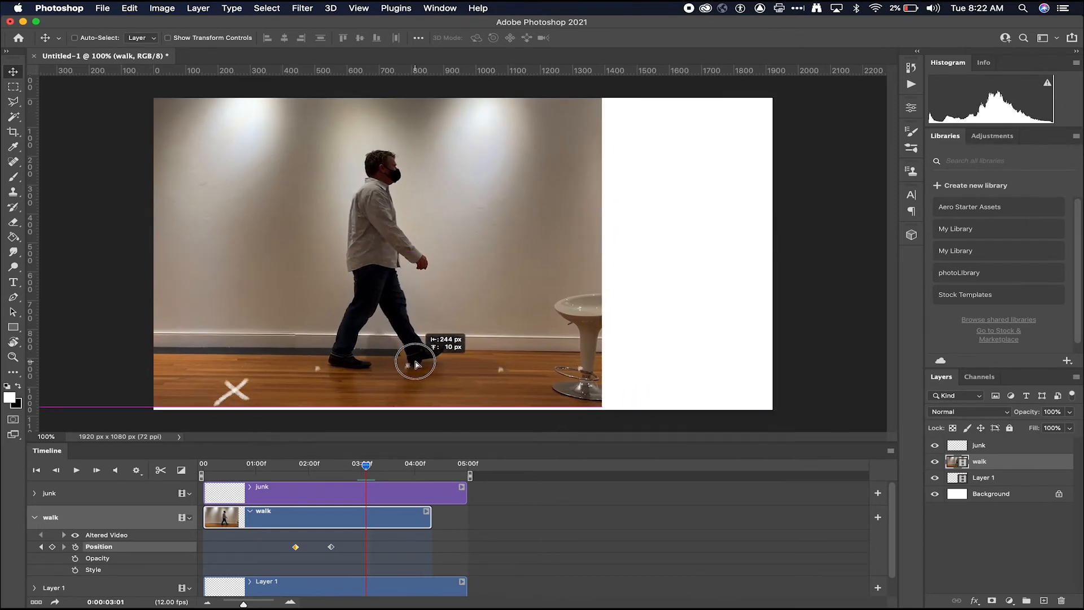
{"action": "left_click_drag", "start_coordinate": [414, 363], "coordinate": [413, 362]}
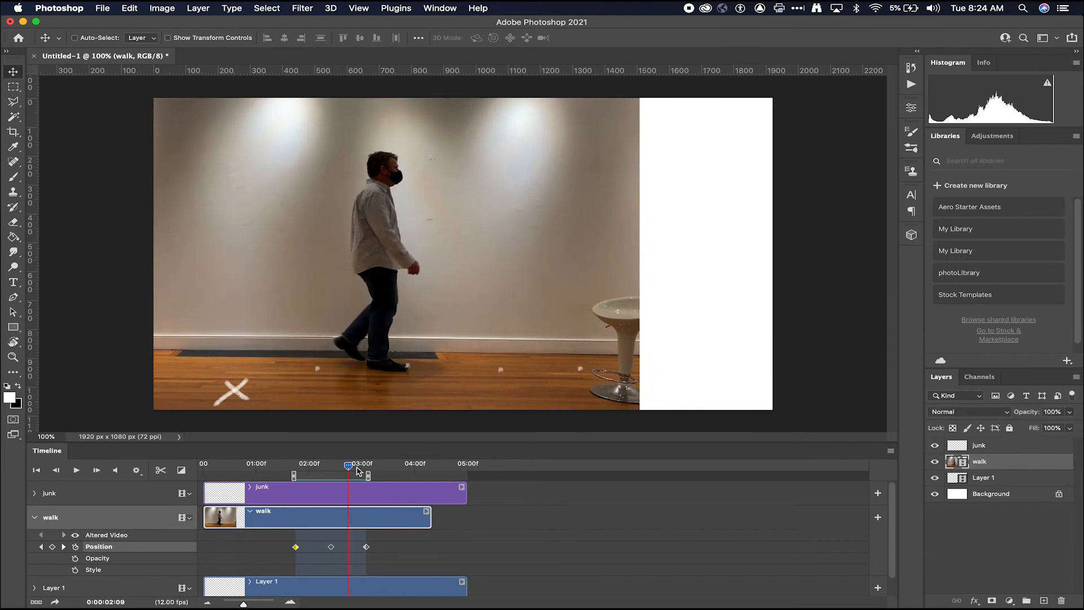
{"action": "mouse_move", "coordinate": [354, 466]}
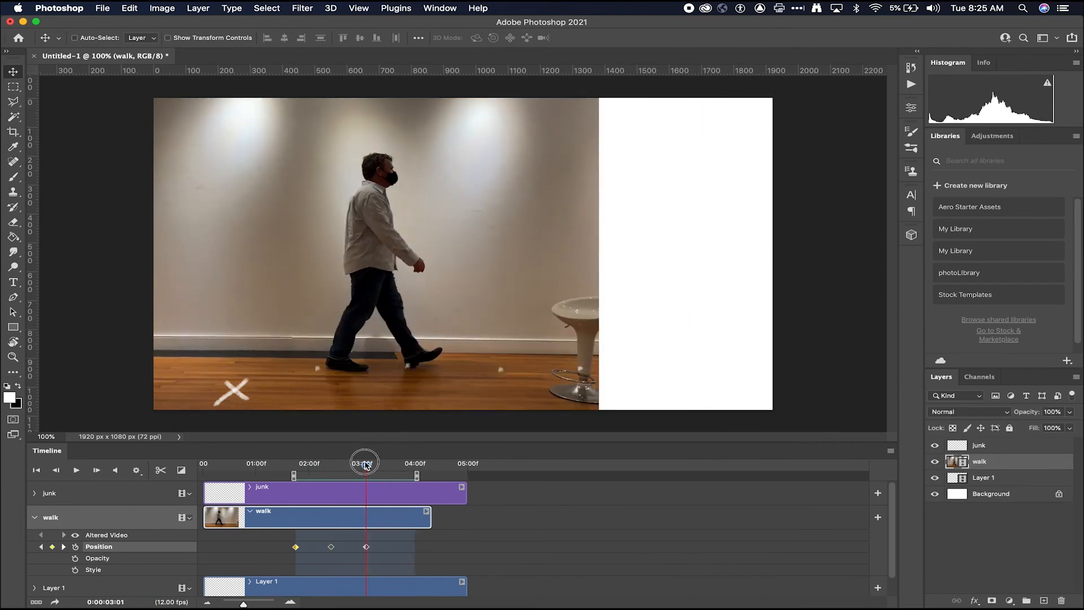
Set the work area to roughly 03:00–04:00, then scrub back to the first keyframe at 01:09.
{"action": "left_click_drag", "start_coordinate": [365, 462], "coordinate": [400, 462]}
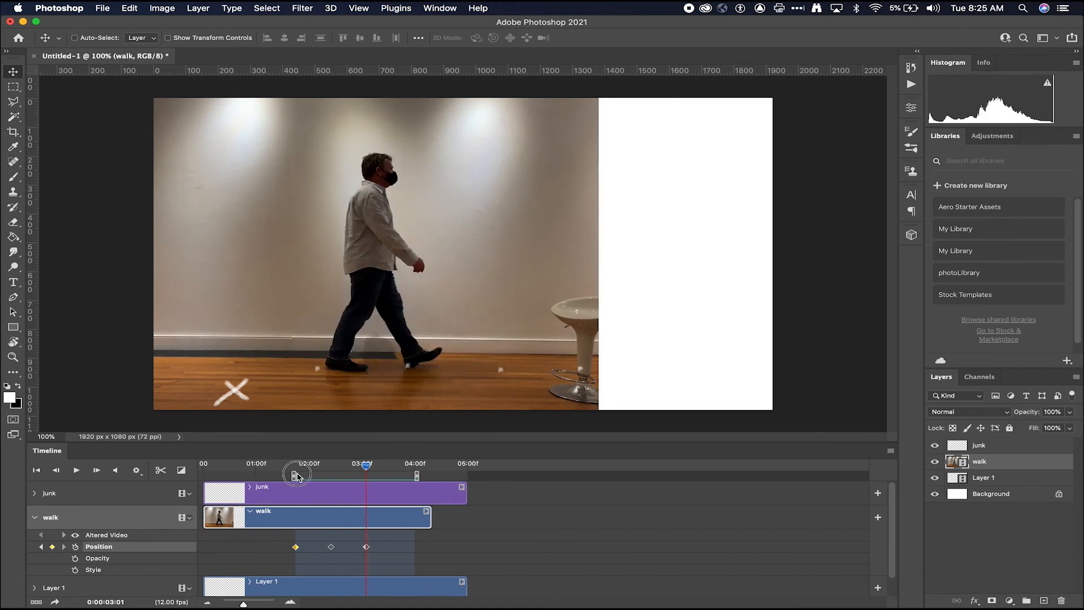
{"action": "left_click_drag", "start_coordinate": [297, 473], "coordinate": [361, 476]}
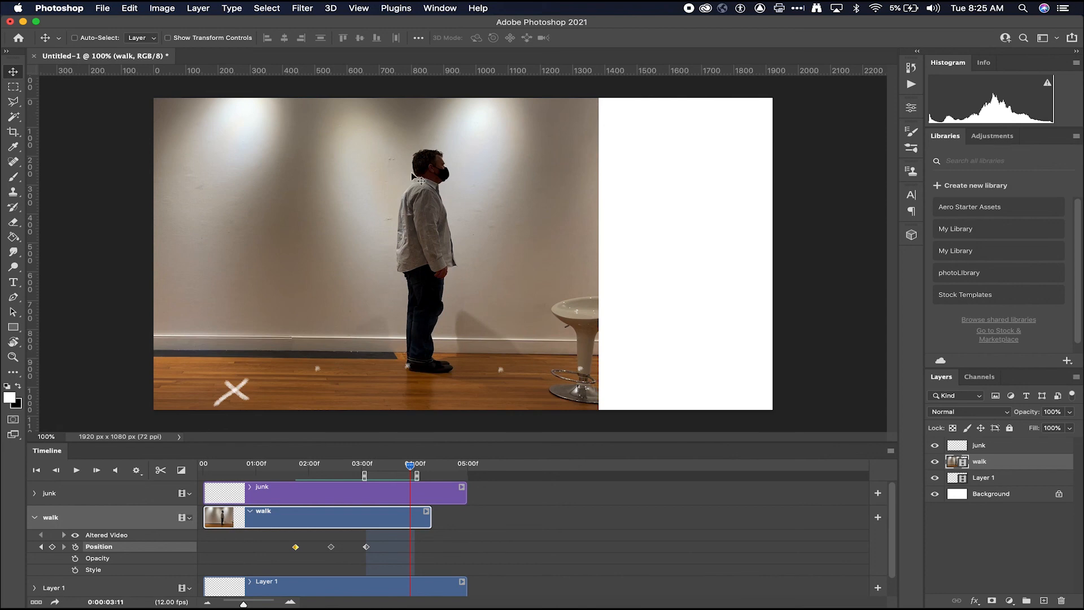
{"action": "mouse_move", "coordinate": [455, 322]}
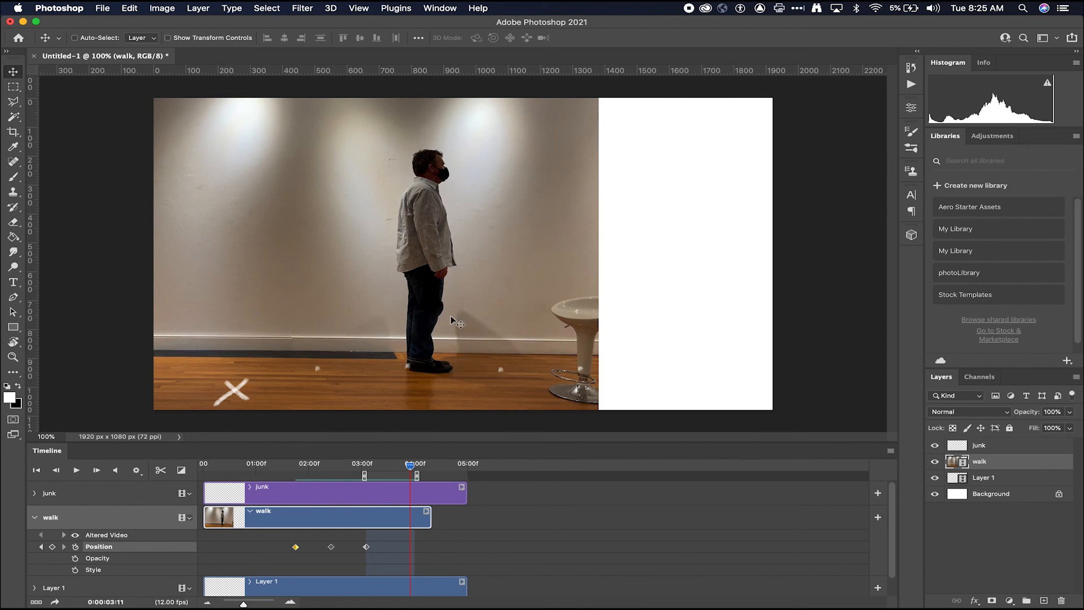
{"action": "mouse_move", "coordinate": [378, 274]}
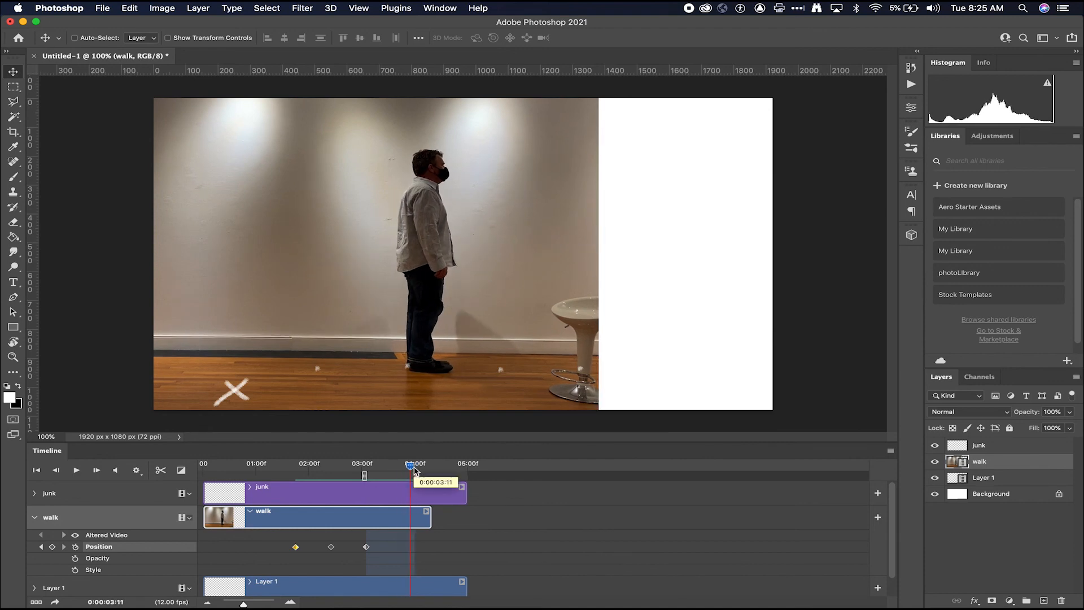
{"action": "left_click_drag", "start_coordinate": [410, 463], "coordinate": [414, 462]}
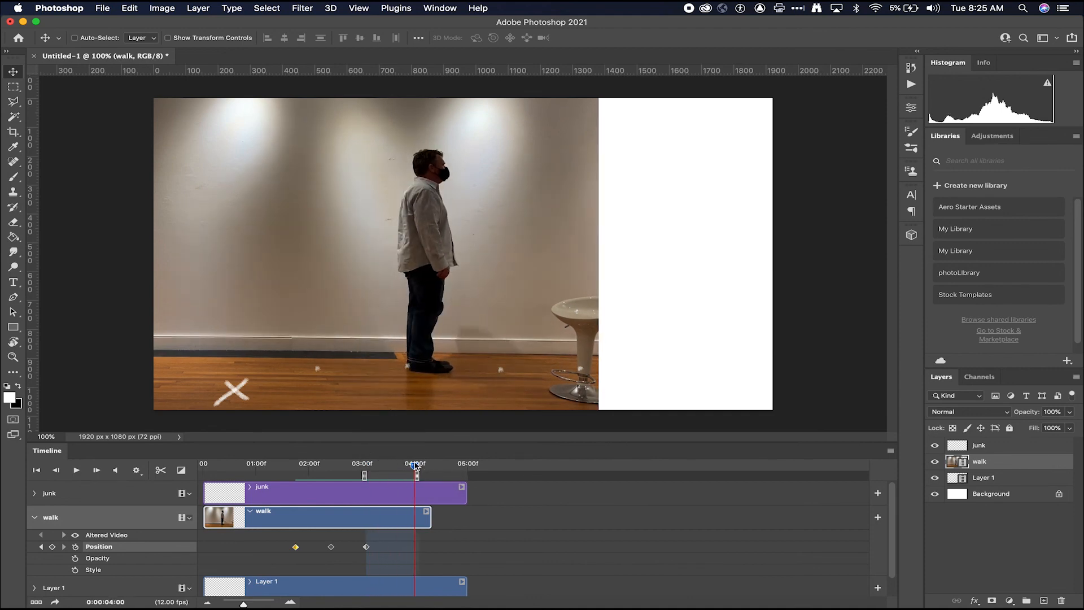
{"action": "left_click_drag", "start_coordinate": [416, 463], "coordinate": [295, 463]}
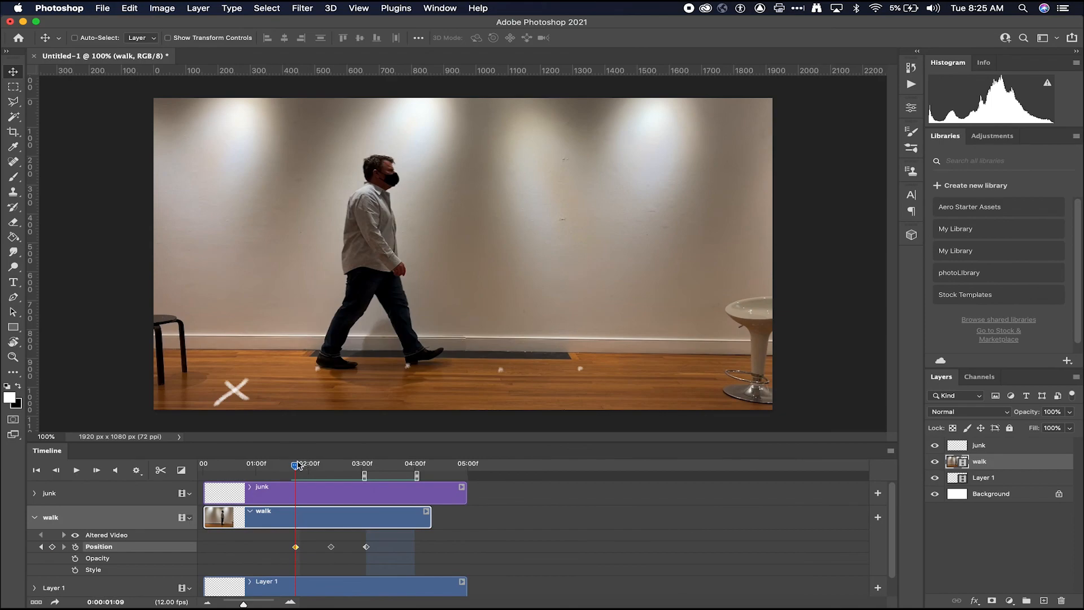